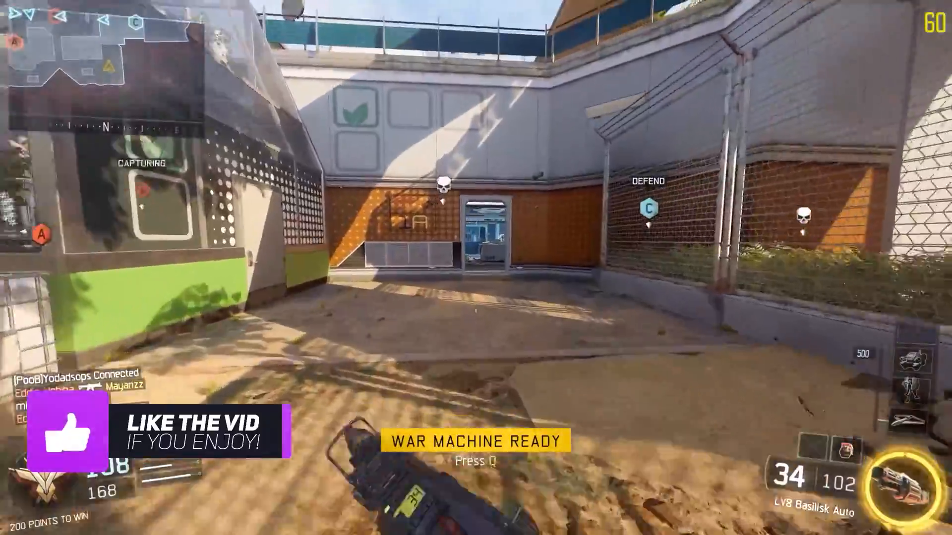
{"action": "mouse_move", "coordinate": [476, 268]}
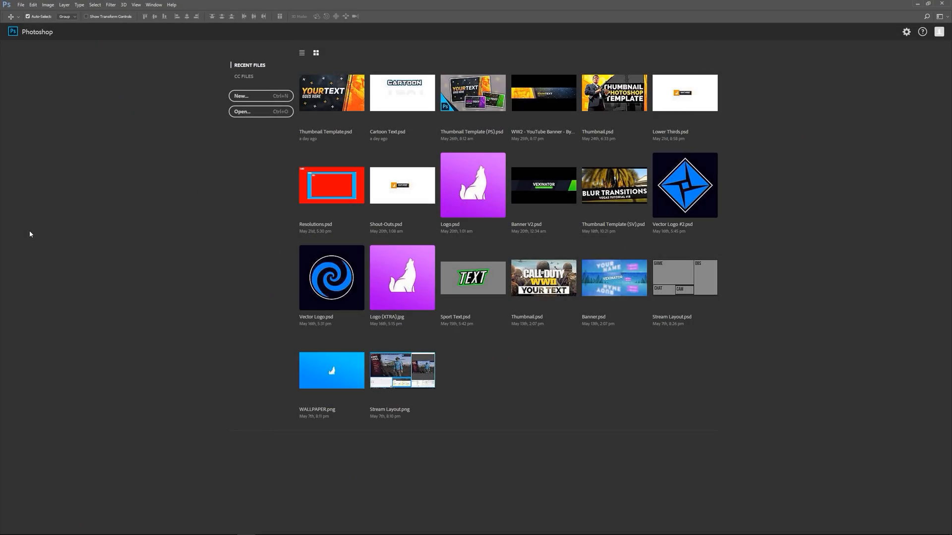
{"action": "mouse_move", "coordinate": [280, 109]}
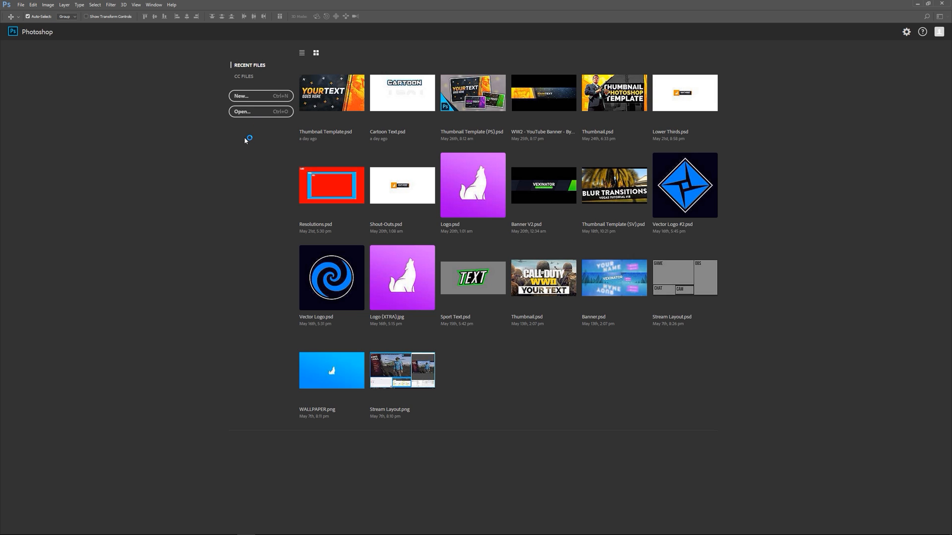
Create a new blank 1920×1080 transparent document from the saved 1080p preset.
{"action": "left_click", "coordinate": [260, 96]}
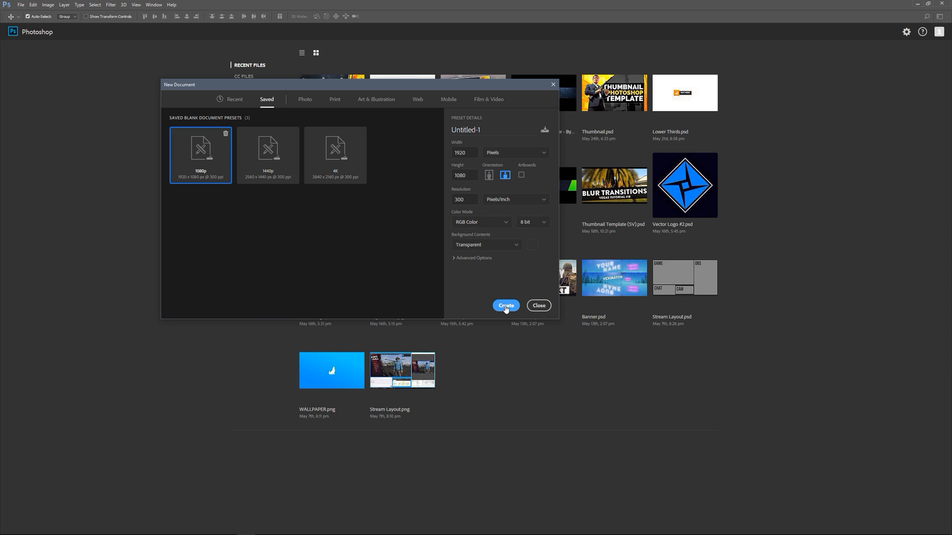
{"action": "left_click", "coordinate": [506, 305]}
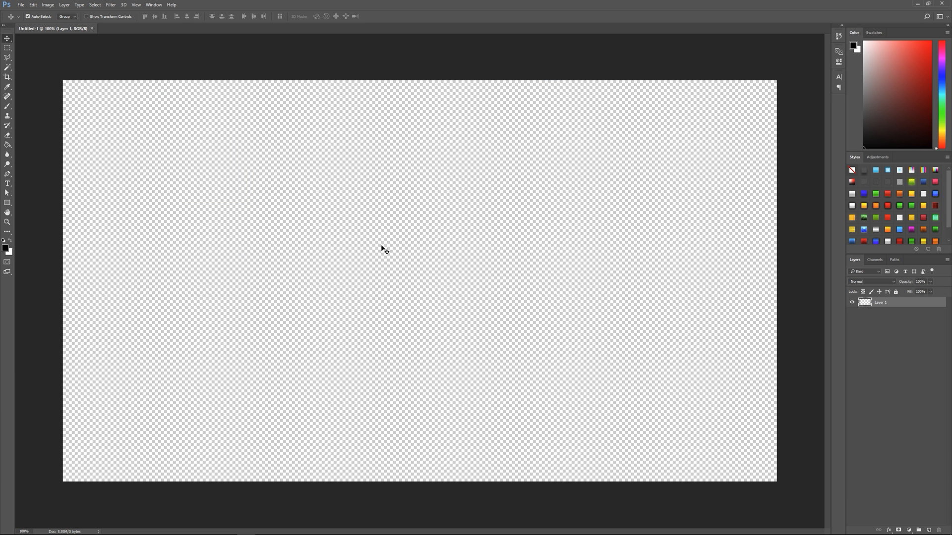
{"action": "mouse_move", "coordinate": [214, 214]}
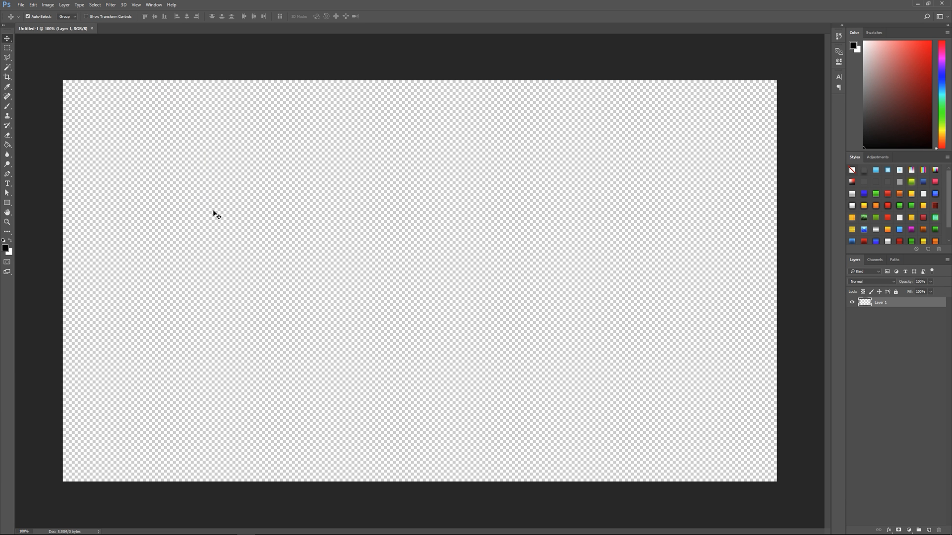
{"action": "mouse_move", "coordinate": [15, 117]}
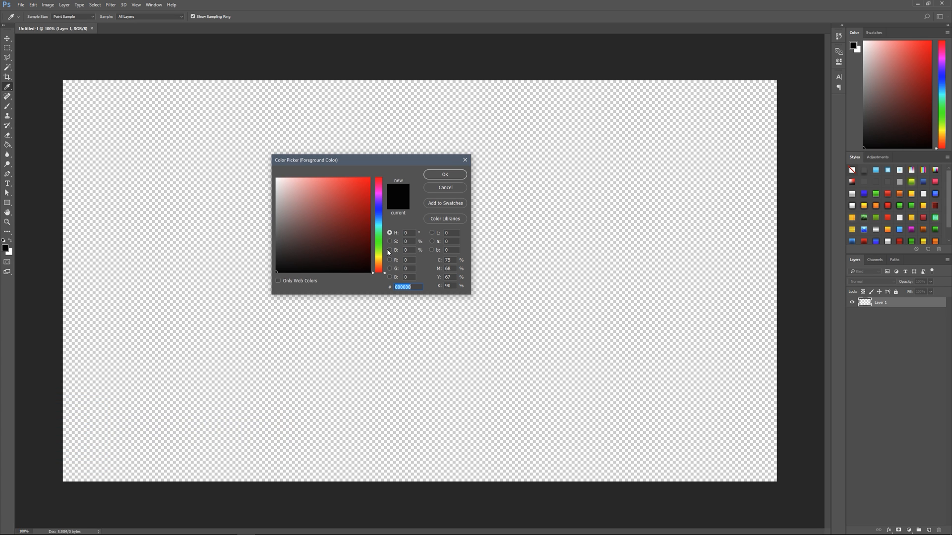
{"action": "mouse_move", "coordinate": [379, 254]}
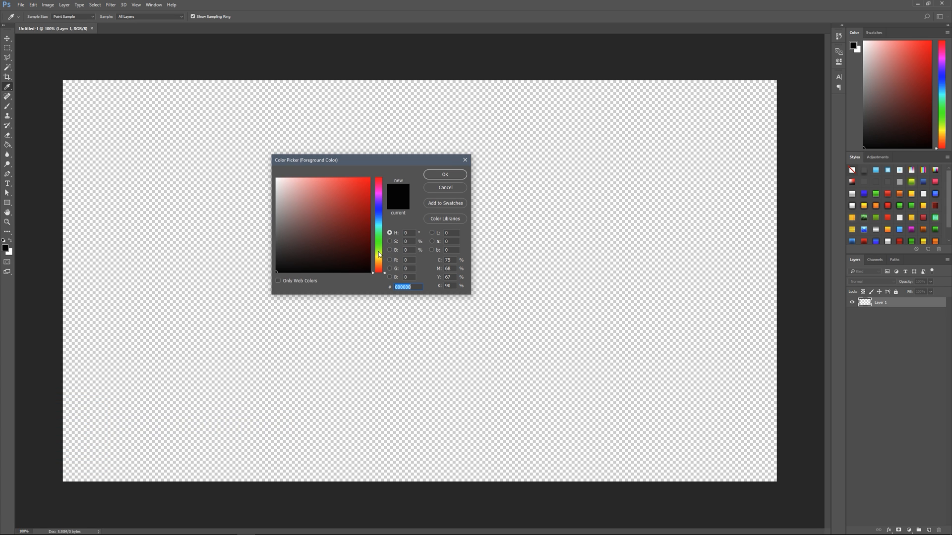
{"action": "mouse_move", "coordinate": [28, 157]}
{"action": "type", "text": "282828"}
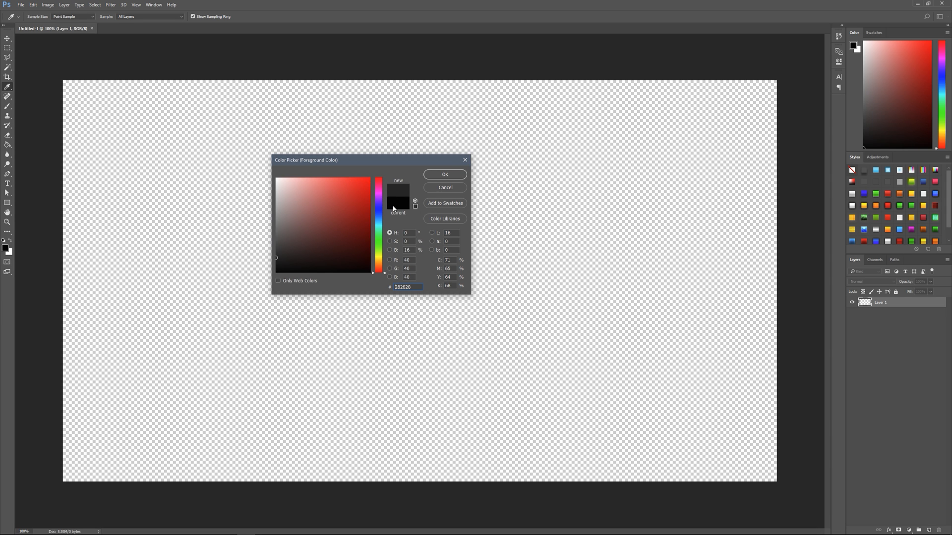
{"action": "mouse_move", "coordinate": [372, 272]}
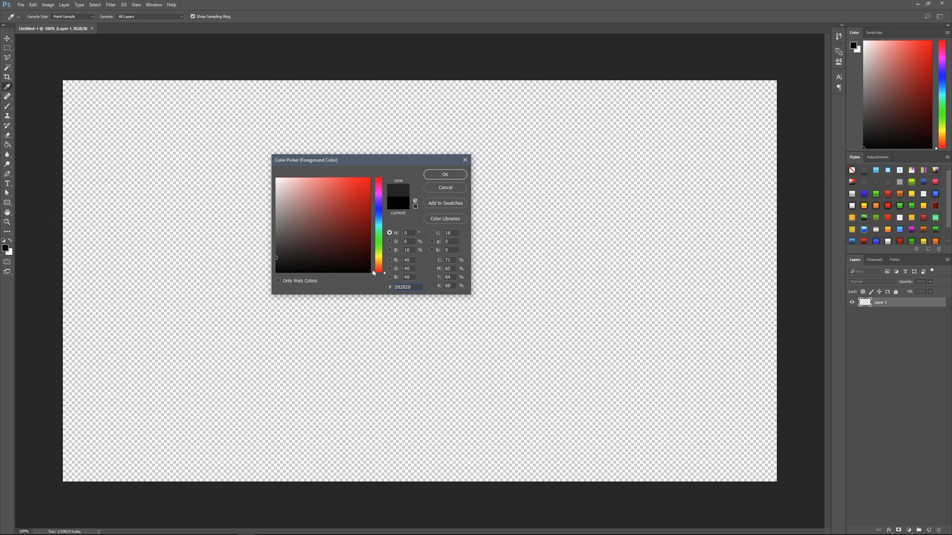
Set the foreground colour to a very dark bluish gray in the Color Picker.
{"action": "left_click", "coordinate": [378, 206]}
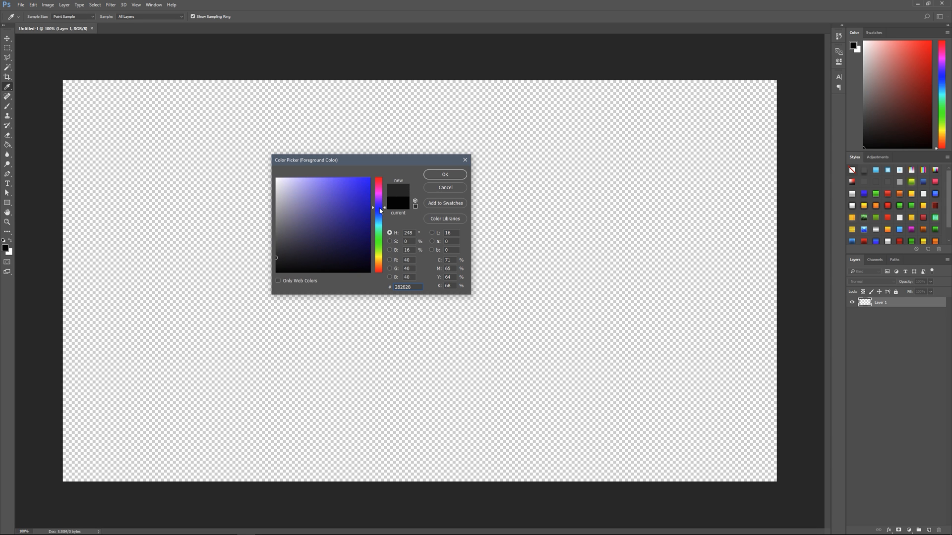
{"action": "left_click", "coordinate": [287, 258]}
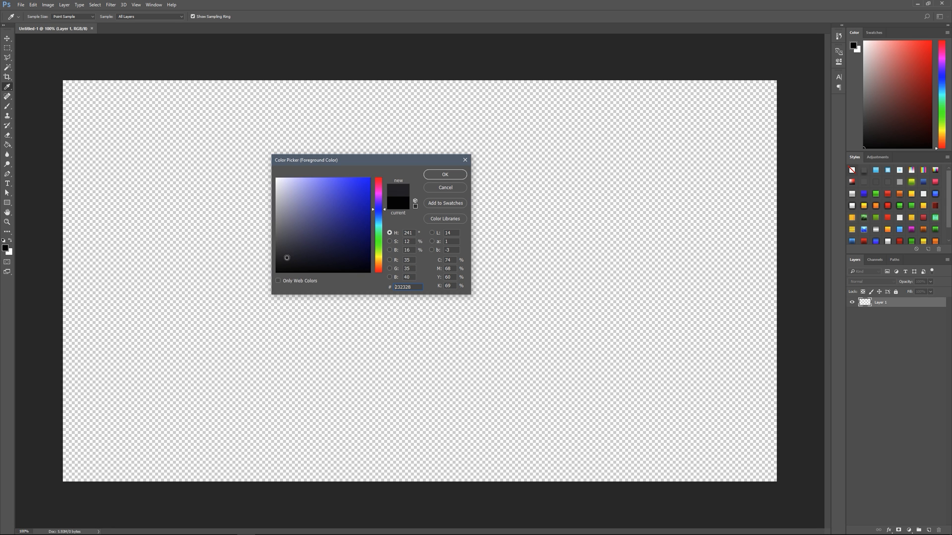
{"action": "left_click", "coordinate": [293, 255]}
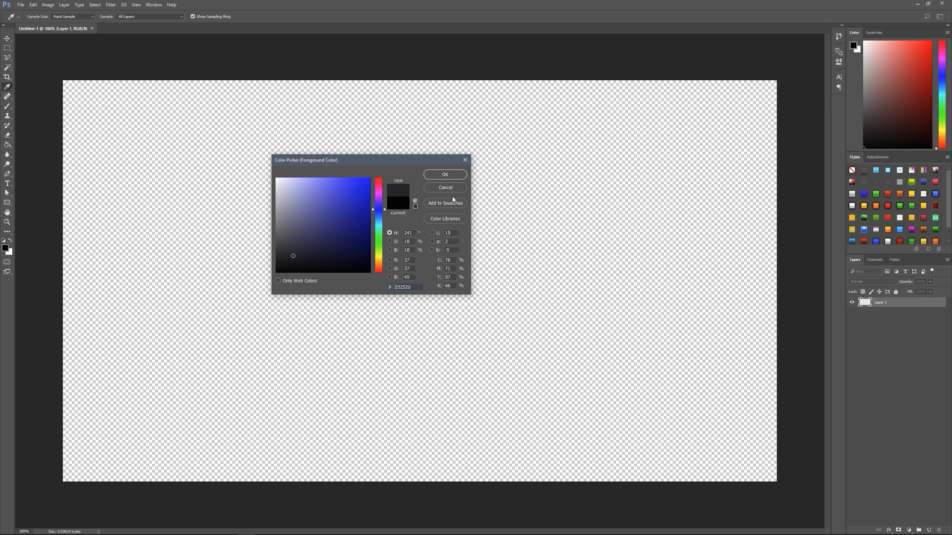
{"action": "left_click", "coordinate": [444, 174]}
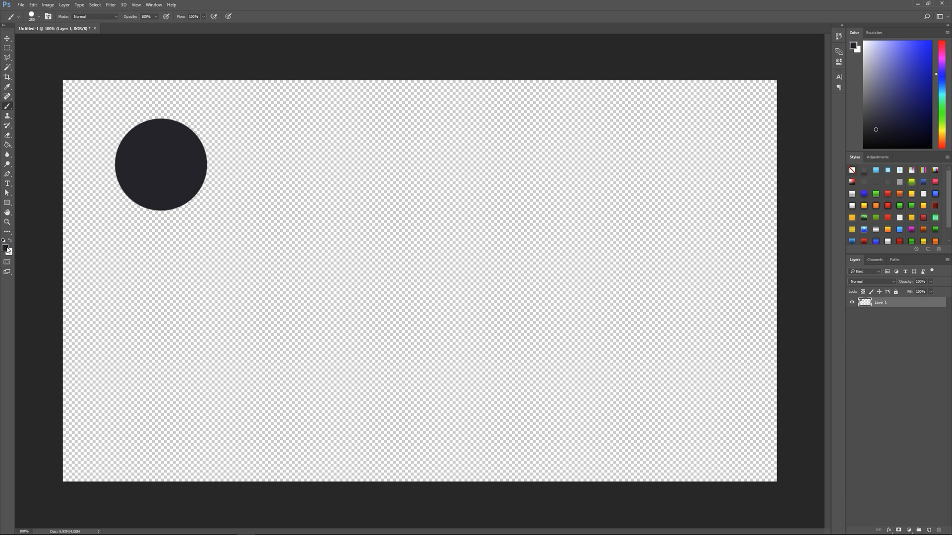
Pick a bright blue and then a softer green as paint colours for the swatch circles.
{"action": "left_click", "coordinate": [4, 248]}
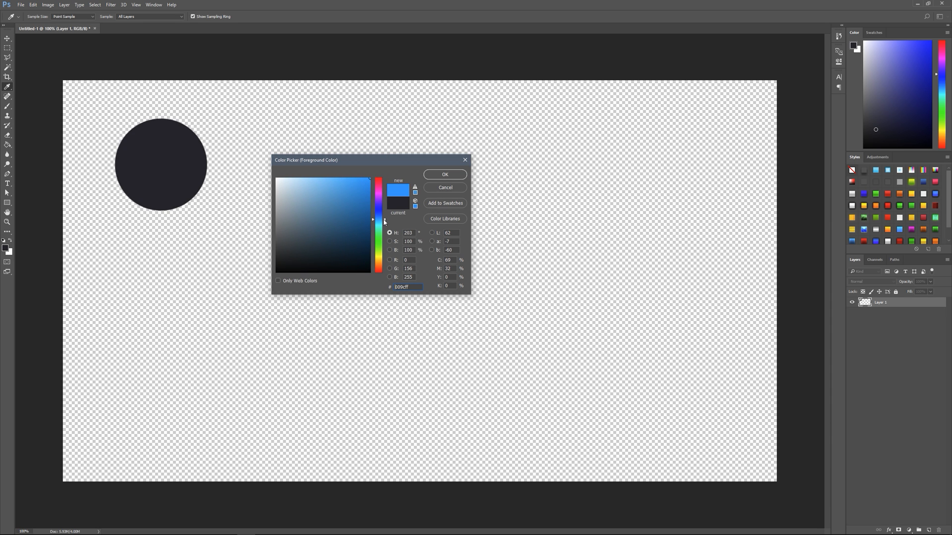
{"action": "left_click", "coordinate": [444, 175]}
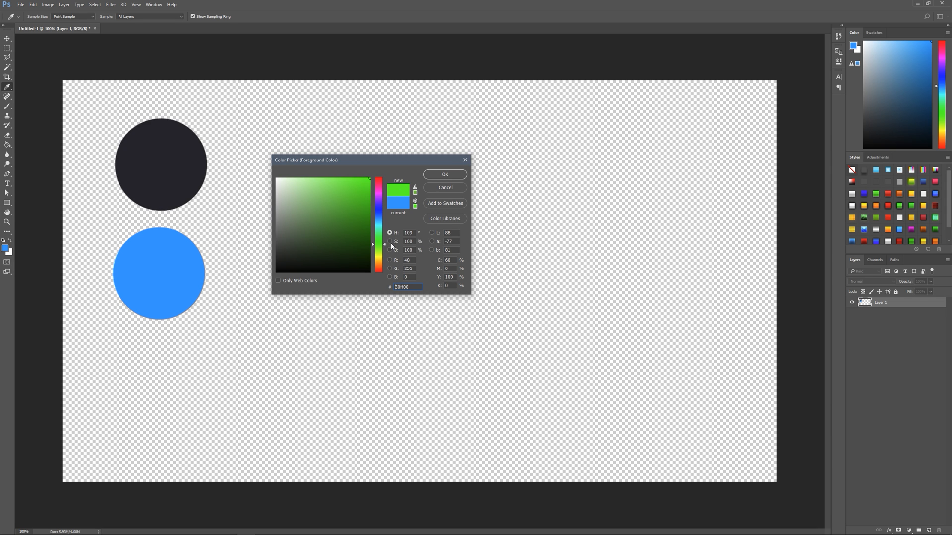
{"action": "left_click_drag", "start_coordinate": [378, 244], "coordinate": [378, 248]}
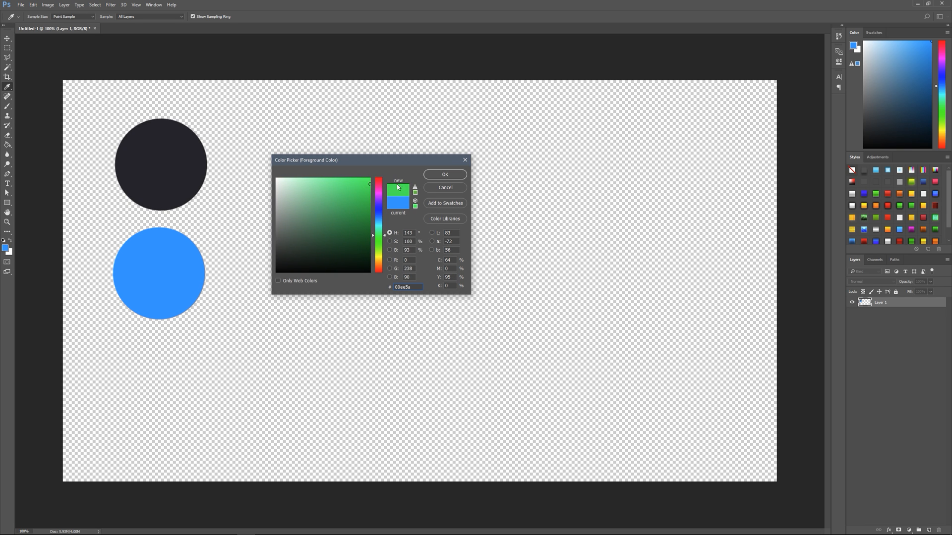
{"action": "left_click", "coordinate": [444, 174]}
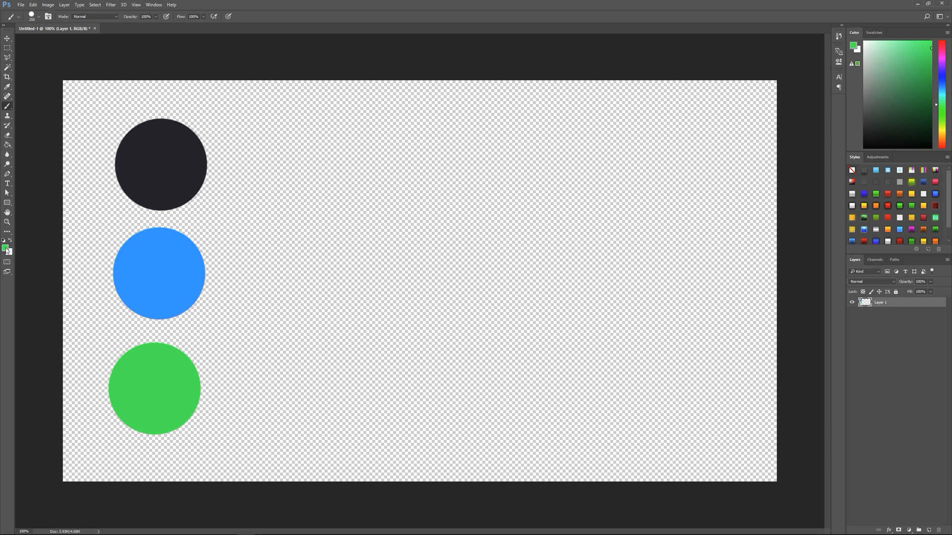
{"action": "mouse_move", "coordinate": [13, 244]}
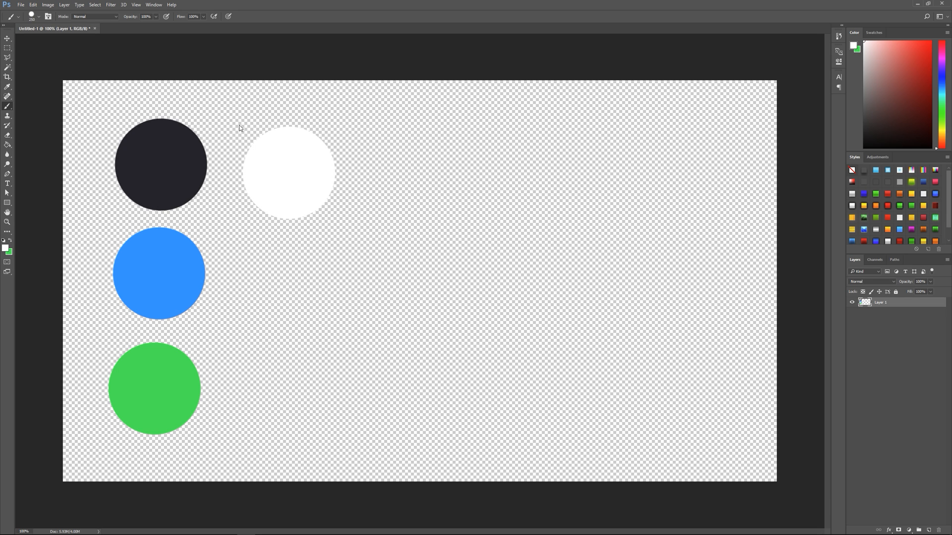
{"action": "mouse_move", "coordinate": [4, 244]}
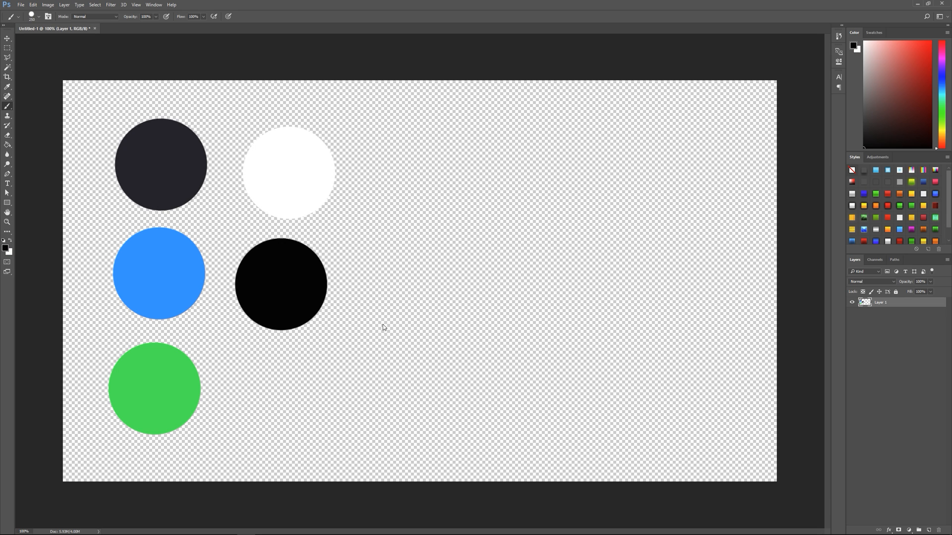
{"action": "mouse_move", "coordinate": [232, 334]}
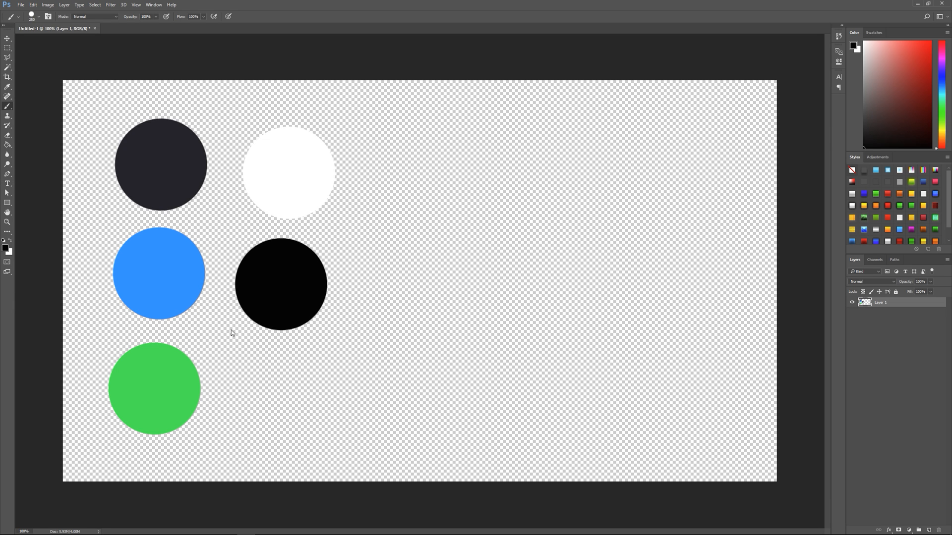
{"action": "mouse_move", "coordinate": [106, 233]}
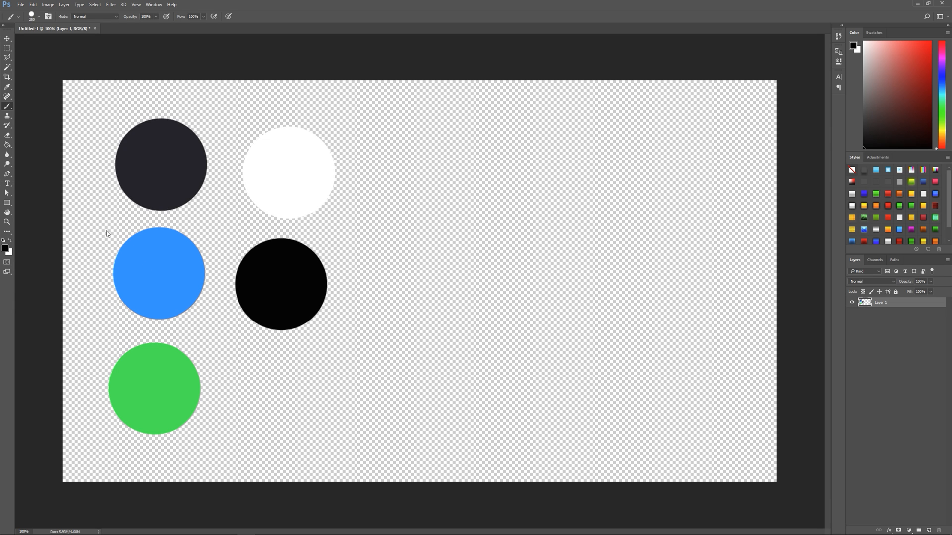
{"action": "mouse_move", "coordinate": [115, 257]}
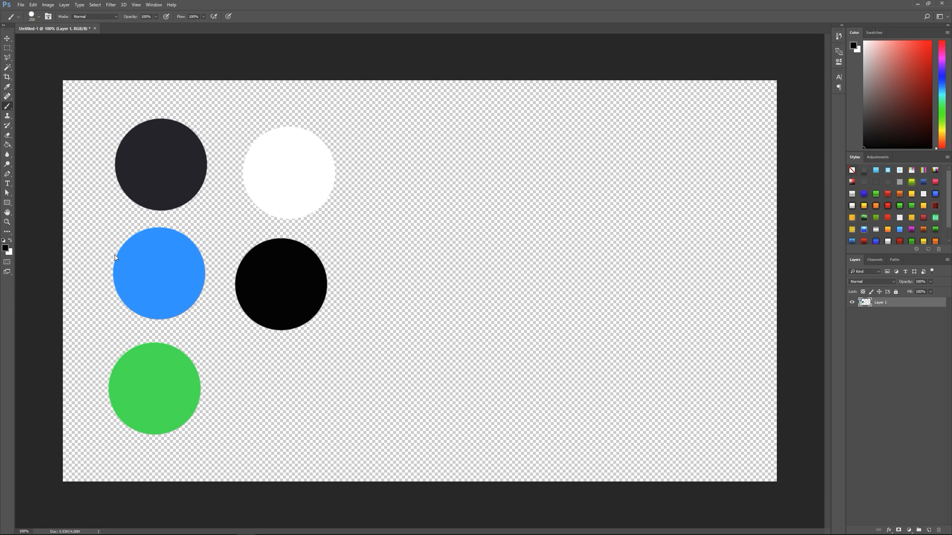
{"action": "mouse_move", "coordinate": [293, 303]}
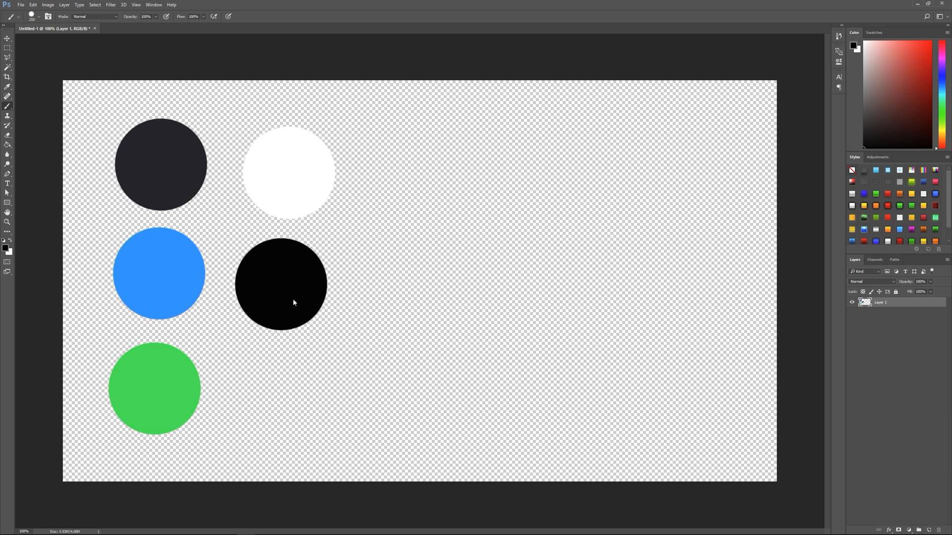
{"action": "mouse_move", "coordinate": [283, 329]}
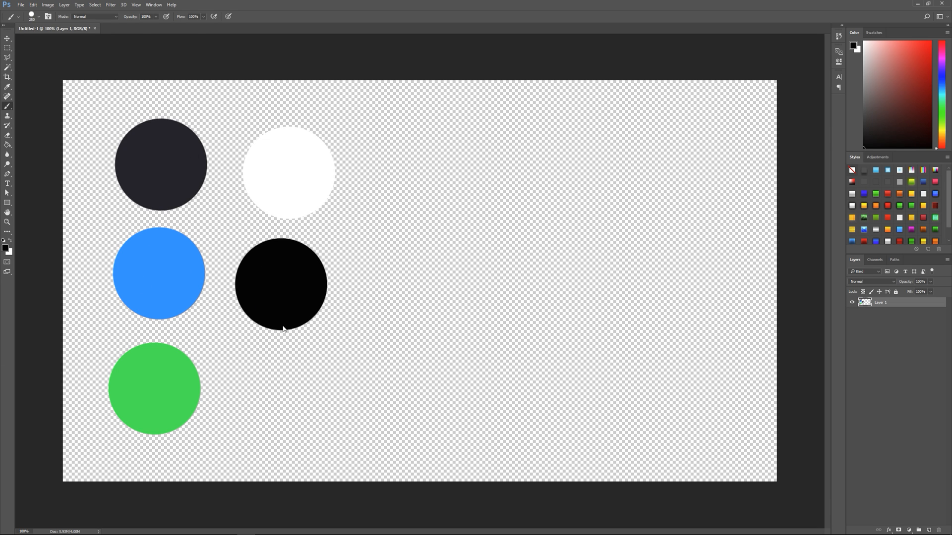
{"action": "mouse_move", "coordinate": [291, 351]}
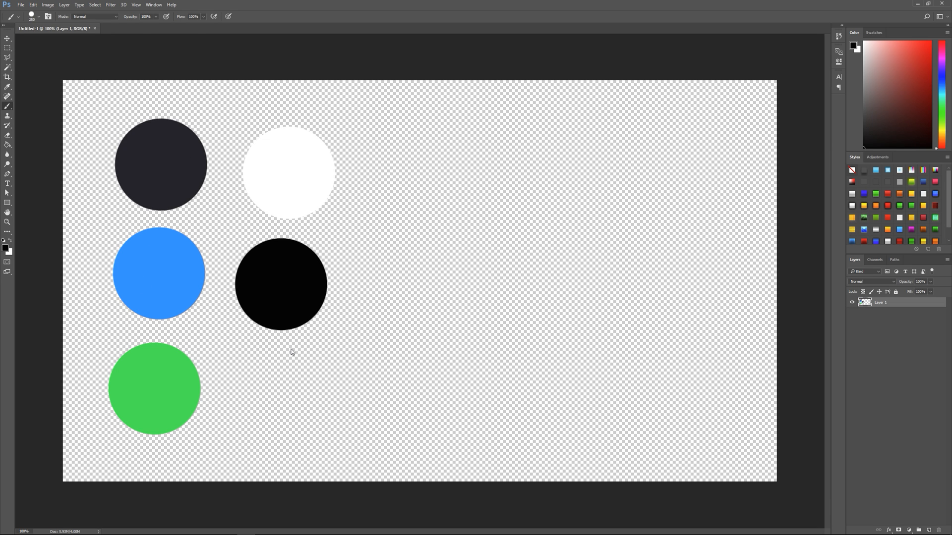
{"action": "mouse_move", "coordinate": [325, 360]}
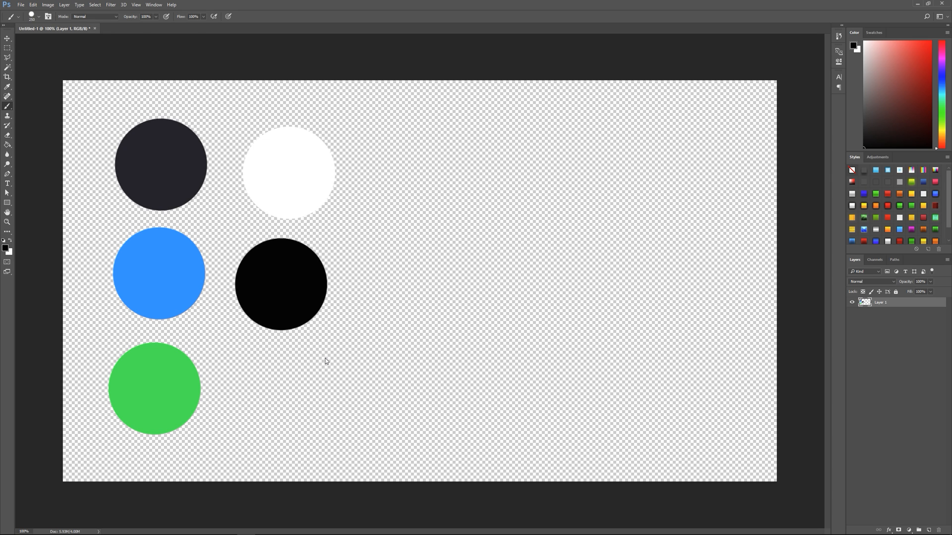
{"action": "mouse_move", "coordinate": [278, 291]}
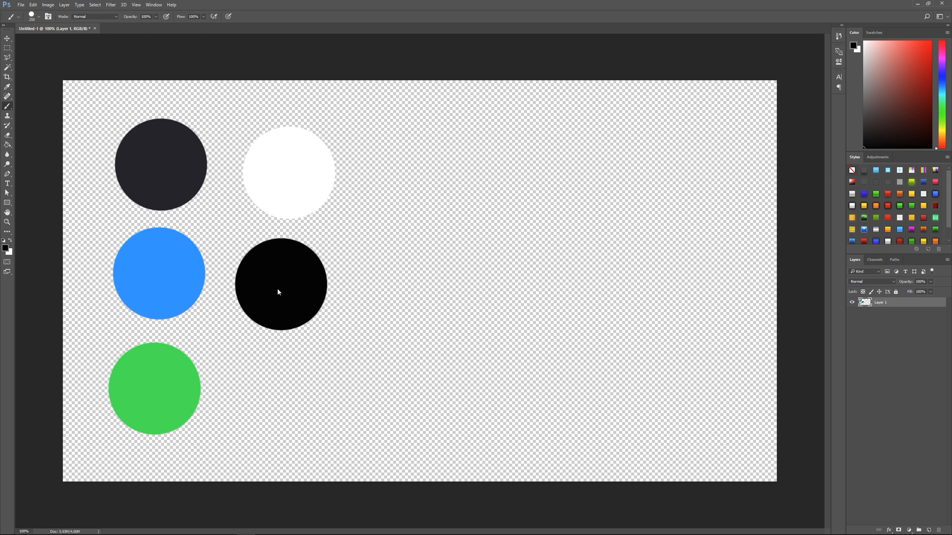
{"action": "mouse_move", "coordinate": [316, 194]}
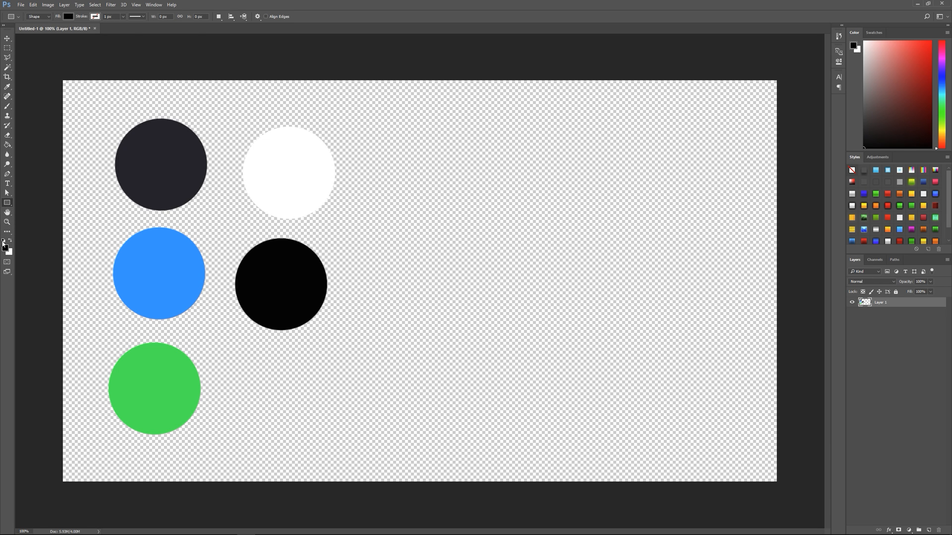
{"action": "mouse_move", "coordinate": [470, 175]}
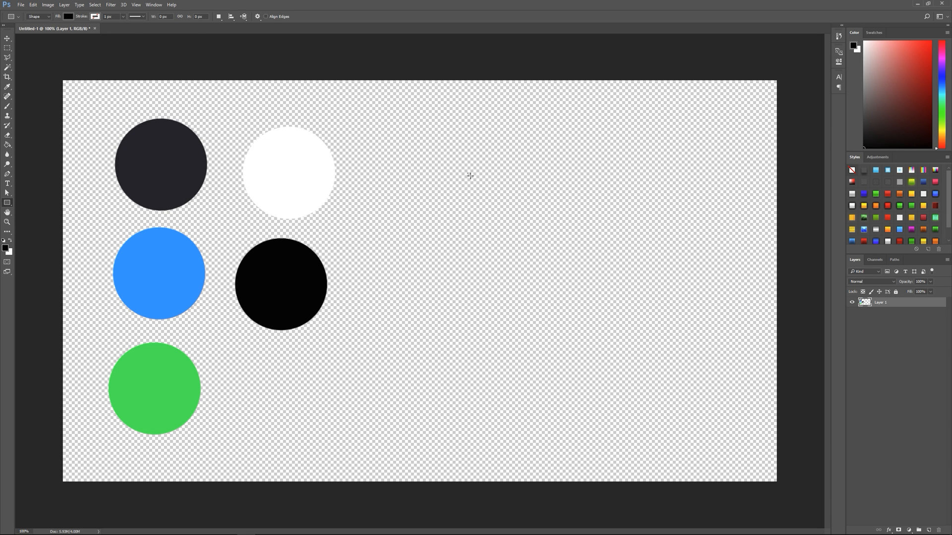
Draw a wide rectangle right of the circles, filled from the dark gray circle.
{"action": "left_click_drag", "start_coordinate": [467, 172], "coordinate": [731, 263]}
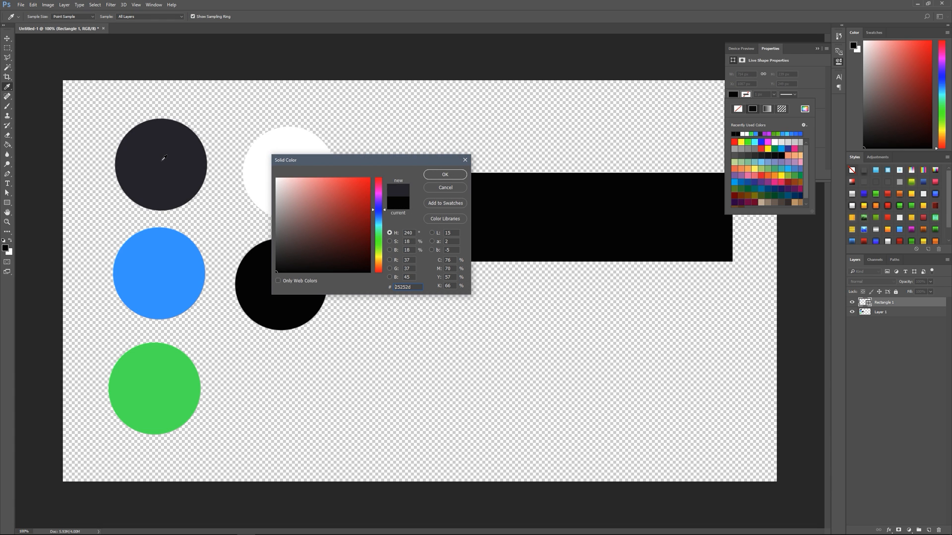
{"action": "left_click", "coordinate": [444, 175]}
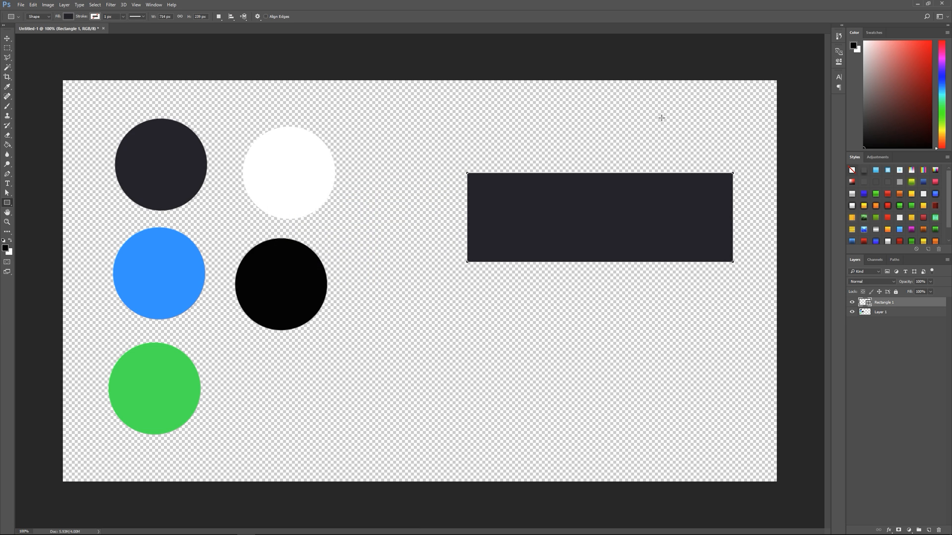
{"action": "mouse_move", "coordinate": [438, 265]}
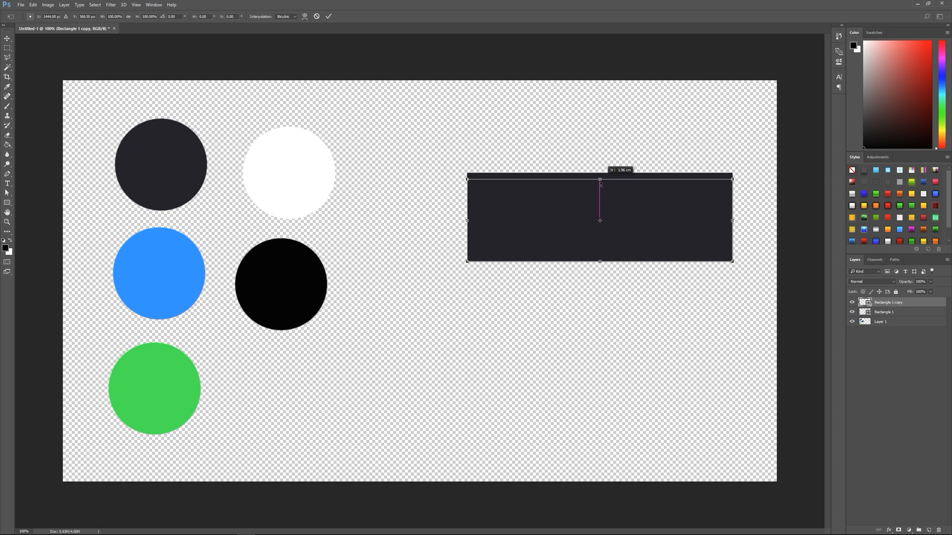
Shrink the duplicated rectangle into a thin bottom strip filled with the circle's green.
{"action": "left_click", "coordinate": [327, 16]}
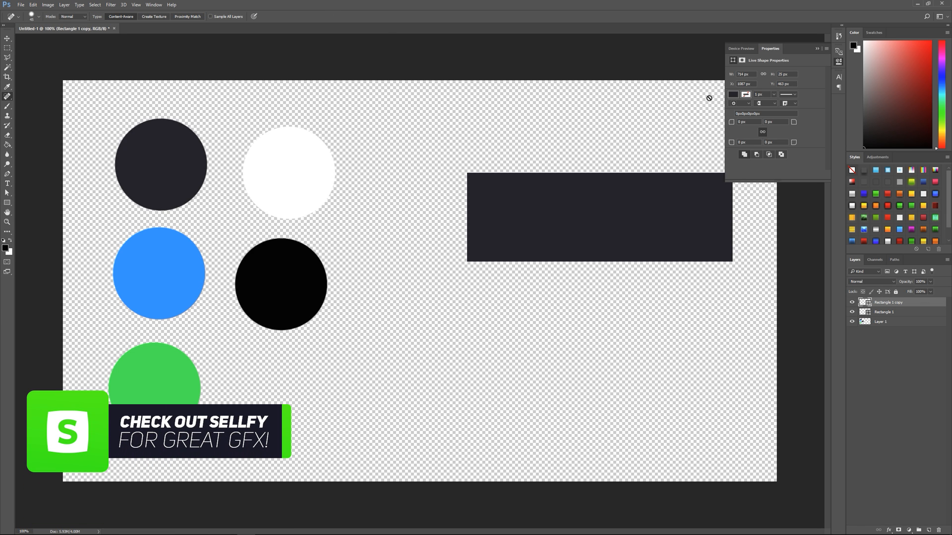
{"action": "left_click", "coordinate": [733, 94]}
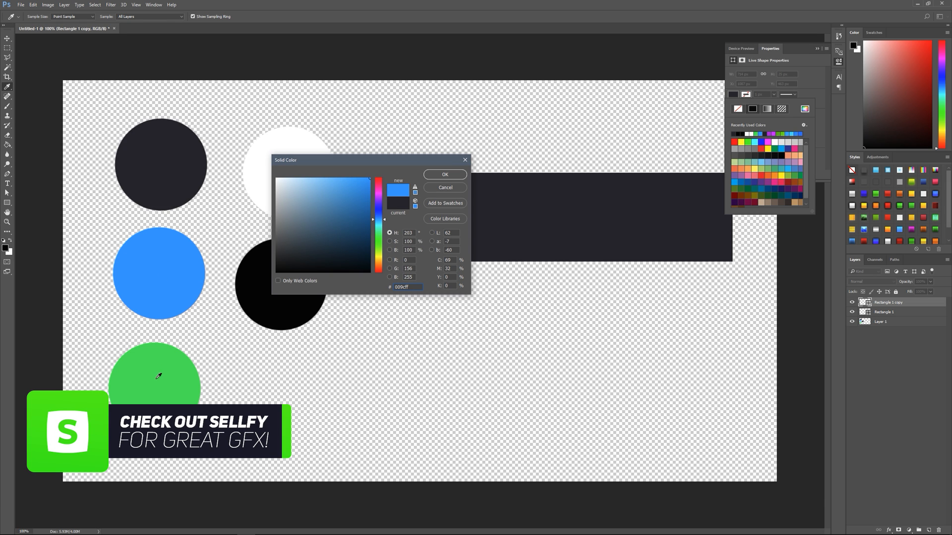
{"action": "left_click", "coordinate": [444, 174]}
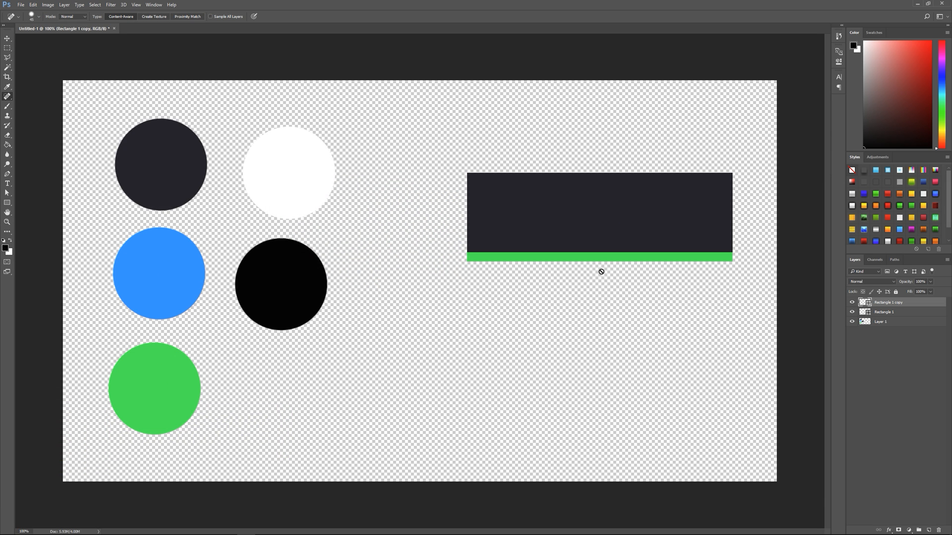
{"action": "mouse_move", "coordinate": [481, 254]}
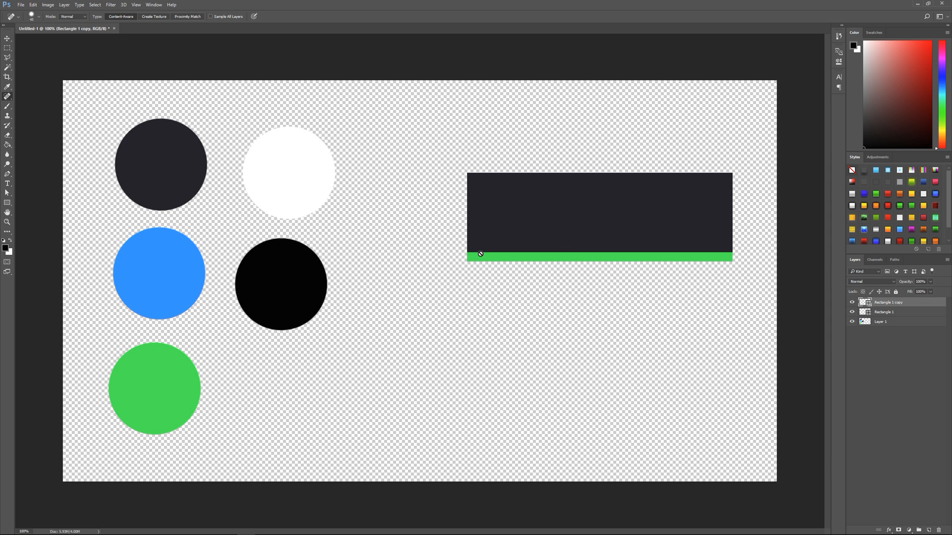
{"action": "mouse_move", "coordinate": [917, 304]}
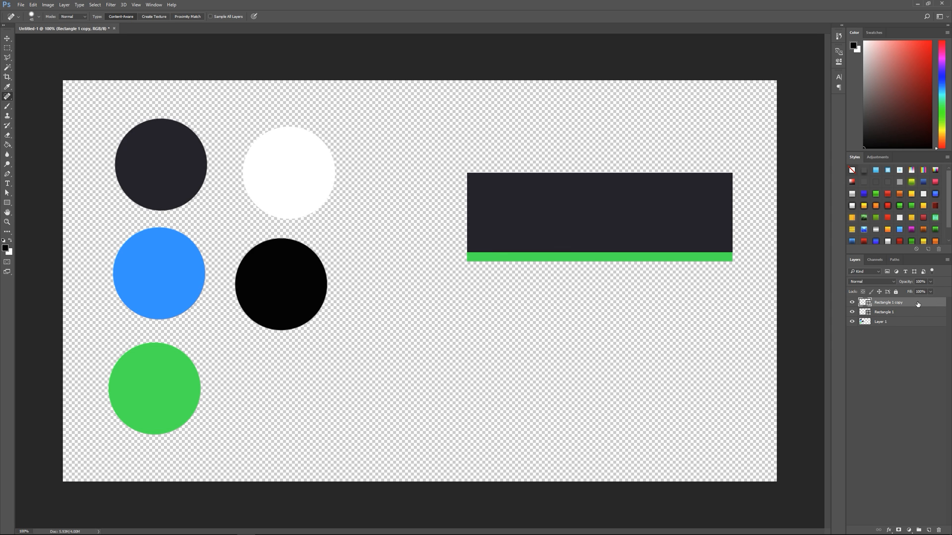
Add a Gradient Overlay effect to the strip layer and edit its gradient.
{"action": "double_click", "coordinate": [898, 302]}
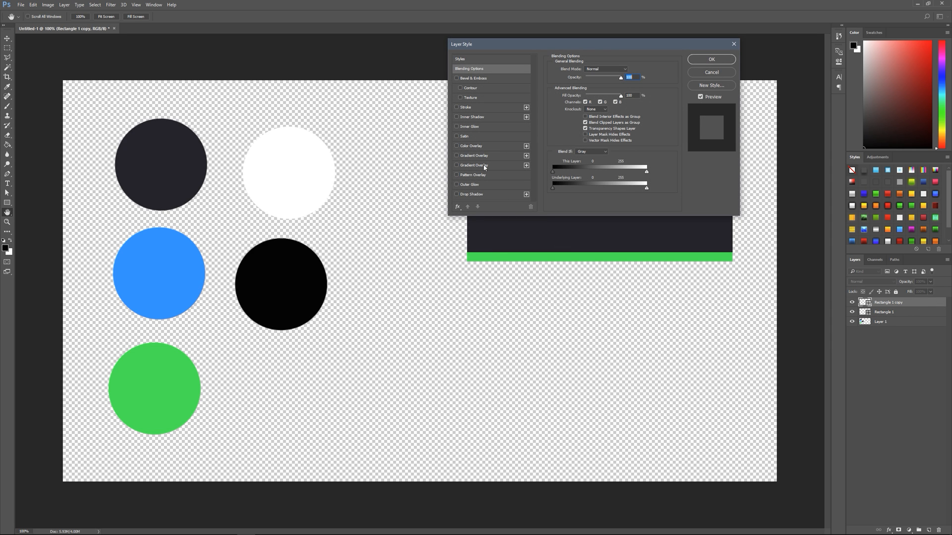
{"action": "left_click", "coordinate": [457, 165]}
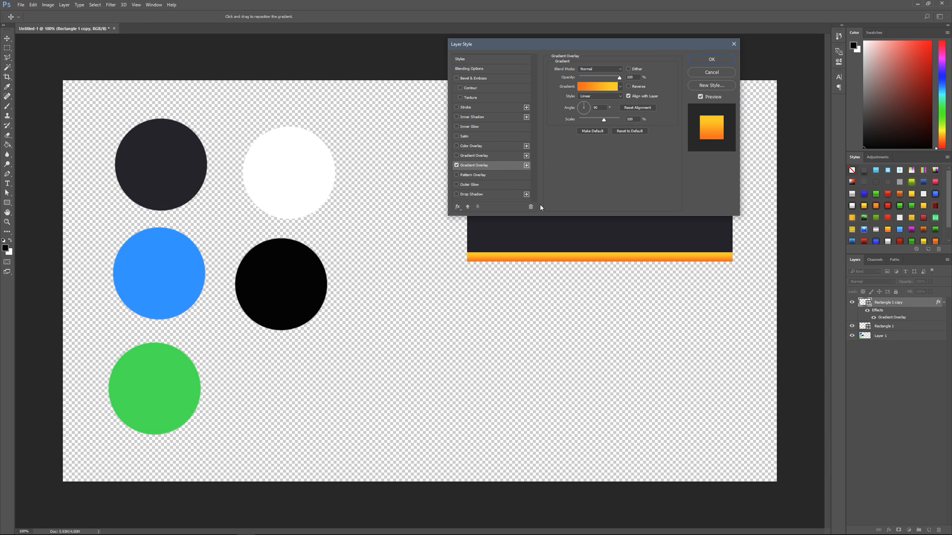
{"action": "mouse_move", "coordinate": [605, 92]}
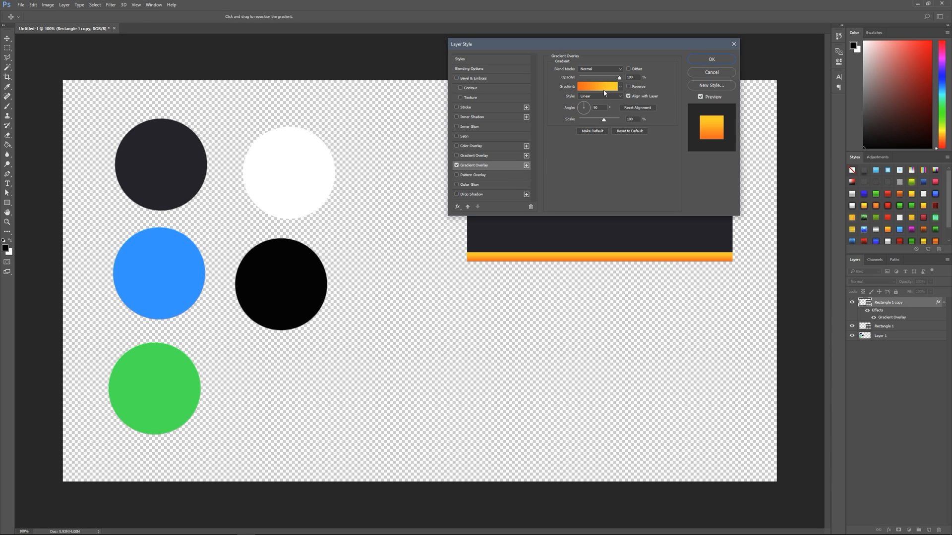
{"action": "left_click", "coordinate": [599, 86]}
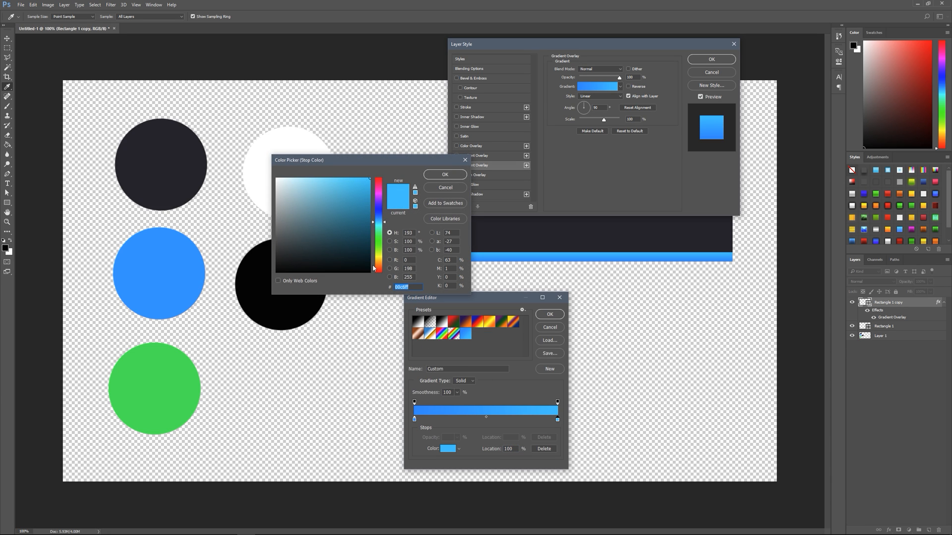
Set the gradient stops to shades of green and accept the Gradient Editor.
{"action": "left_click", "coordinate": [381, 254]}
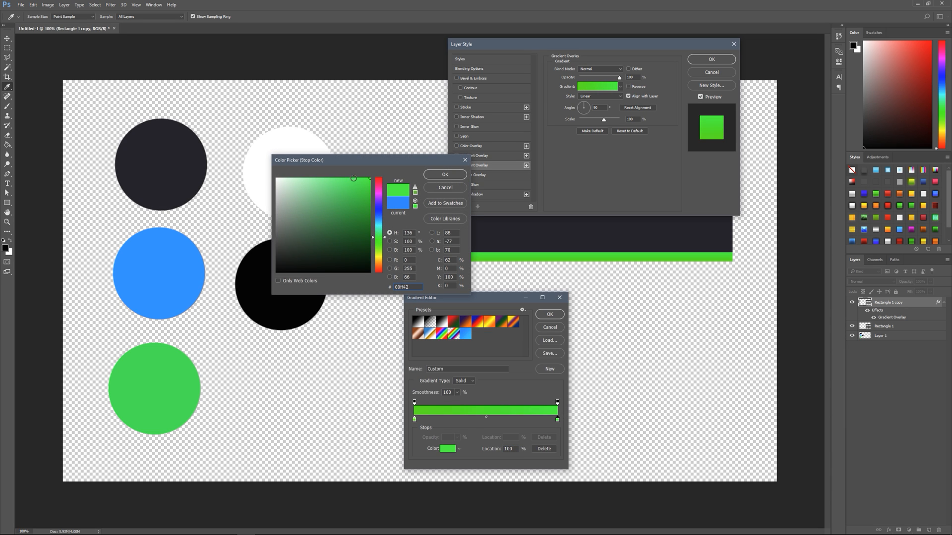
{"action": "left_click", "coordinate": [335, 177]}
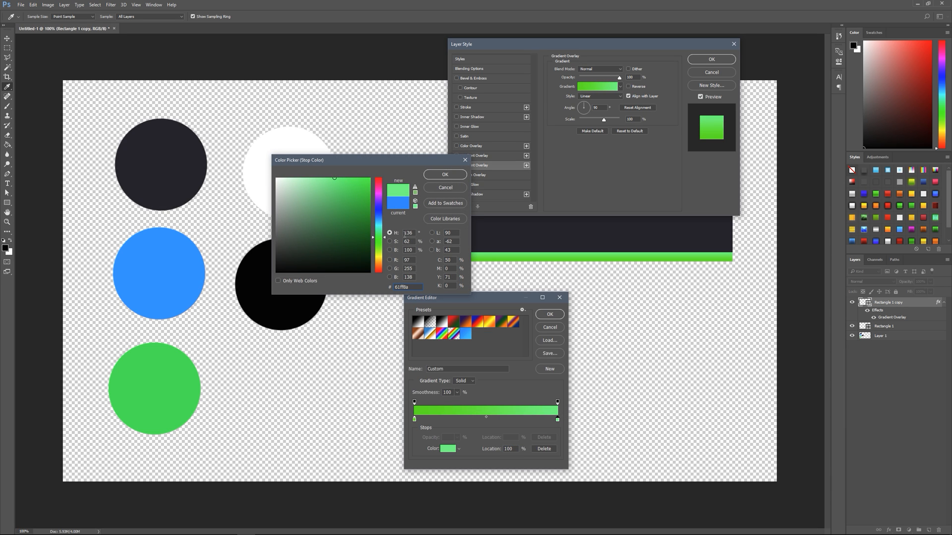
{"action": "left_click", "coordinate": [349, 177]}
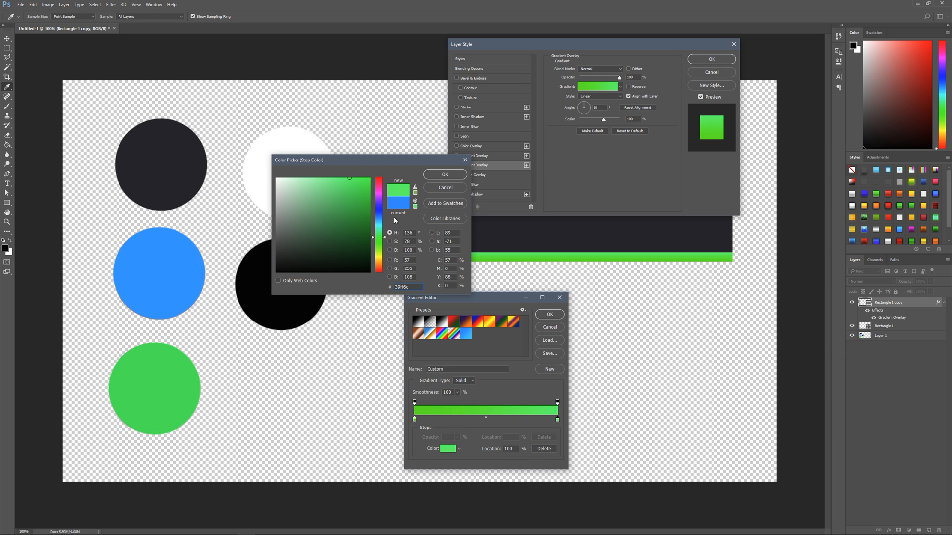
{"action": "left_click", "coordinate": [444, 174]}
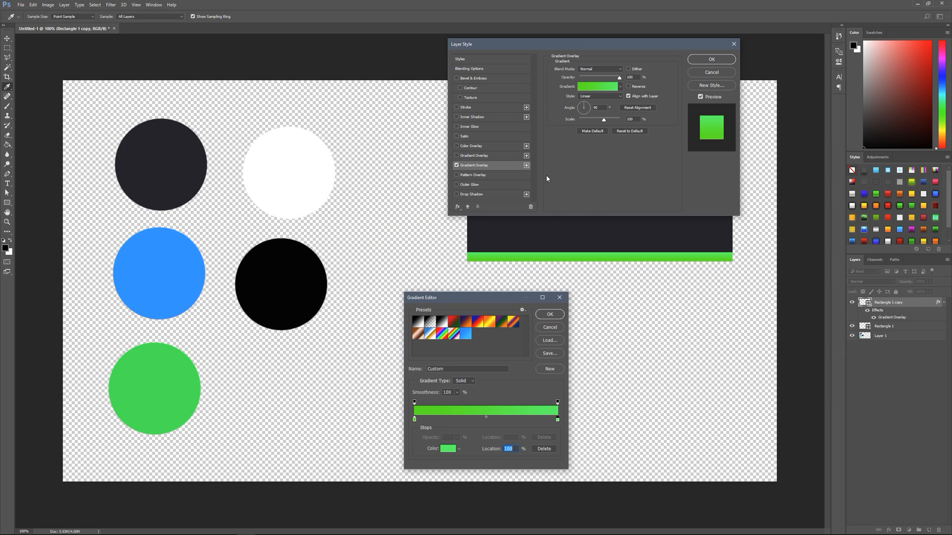
{"action": "left_click", "coordinate": [549, 314]}
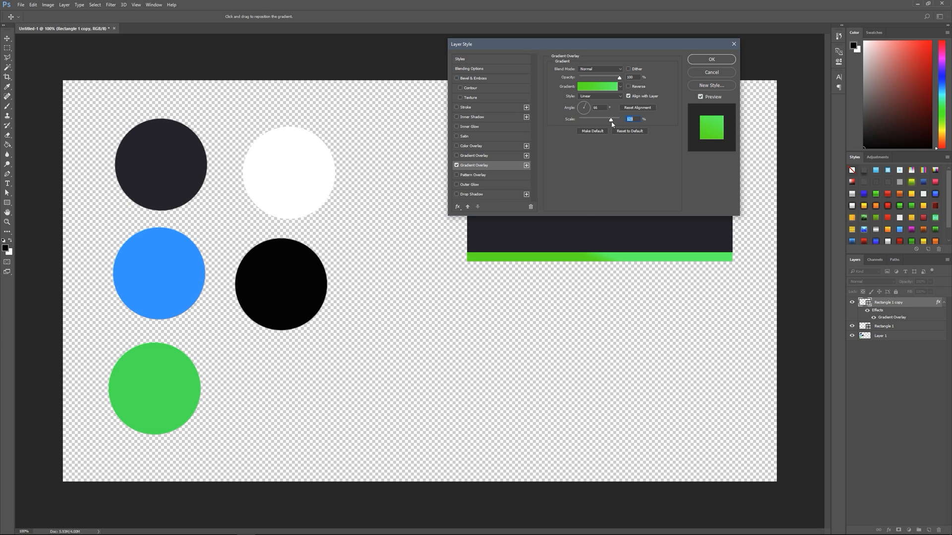
Stretch the gradient across the strip, deepen one green stop and apply the overlay.
{"action": "left_click", "coordinate": [620, 86]}
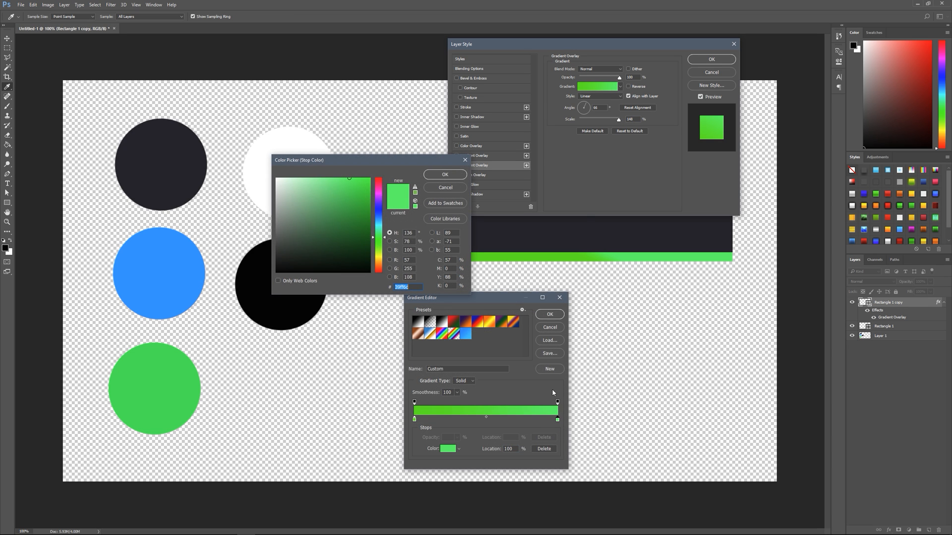
{"action": "left_click_drag", "start_coordinate": [381, 228], "coordinate": [381, 240]}
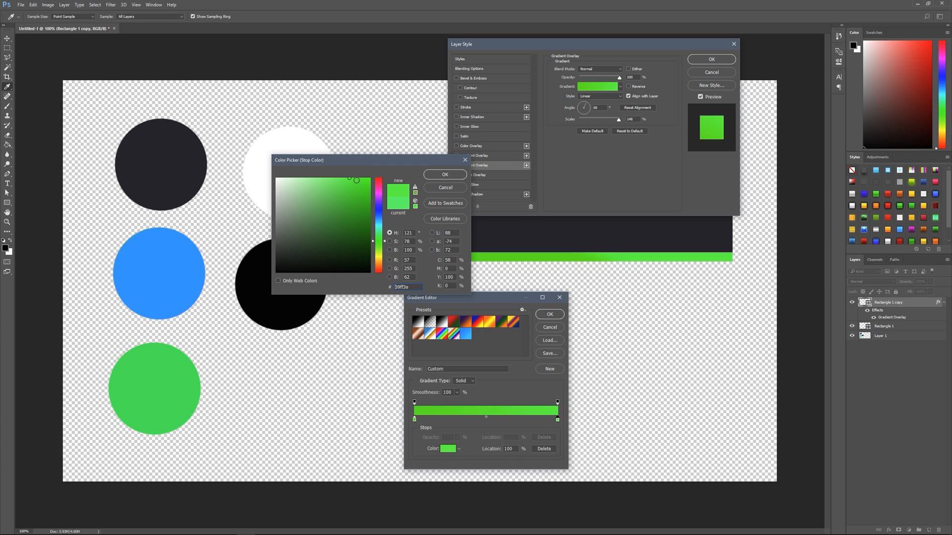
{"action": "left_click", "coordinate": [357, 178]}
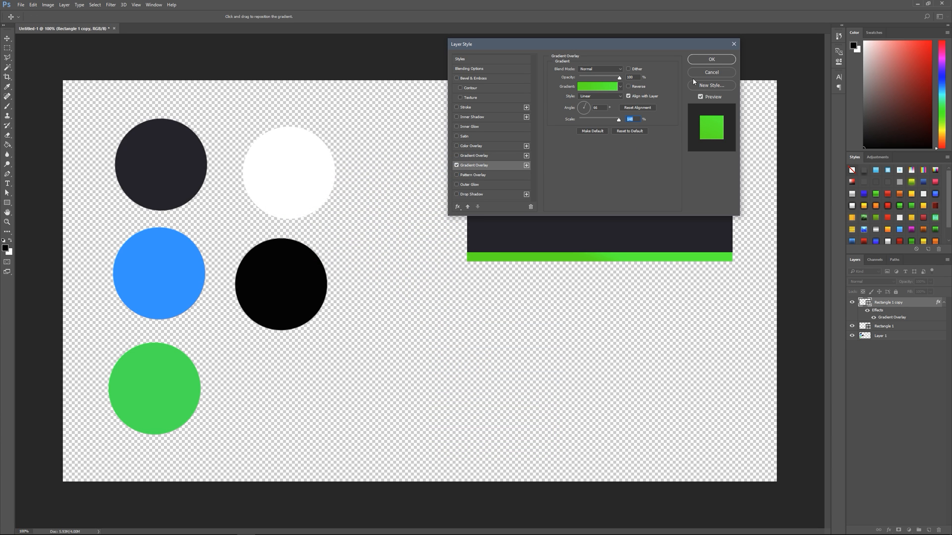
{"action": "left_click", "coordinate": [711, 60]}
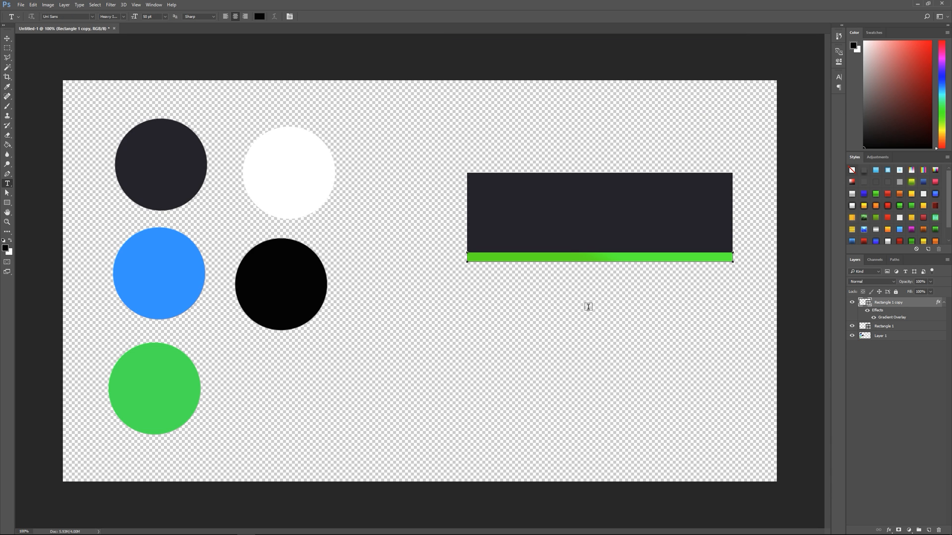
Add a VEXINATOR text layer on the dark rectangle with sharp anti-aliasing.
{"action": "left_click", "coordinate": [496, 219]}
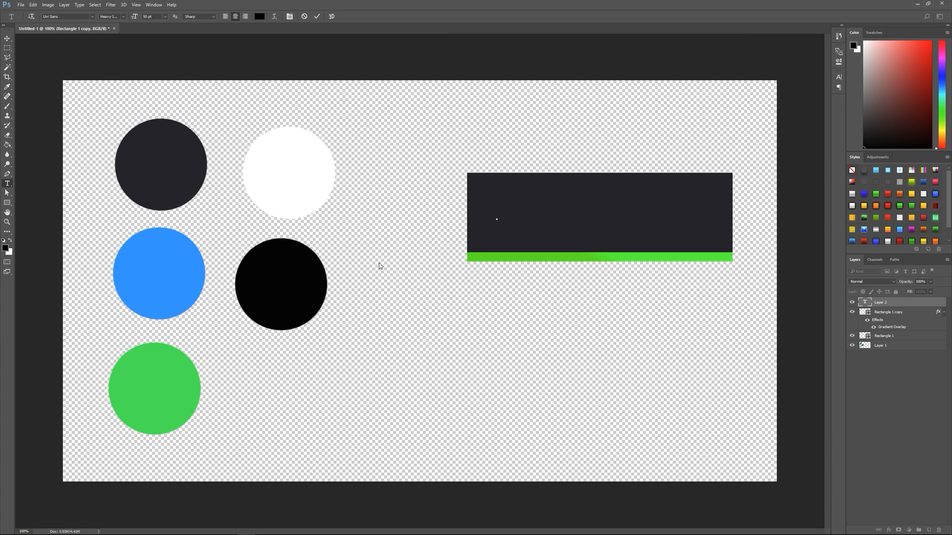
{"action": "left_click", "coordinate": [496, 218]}
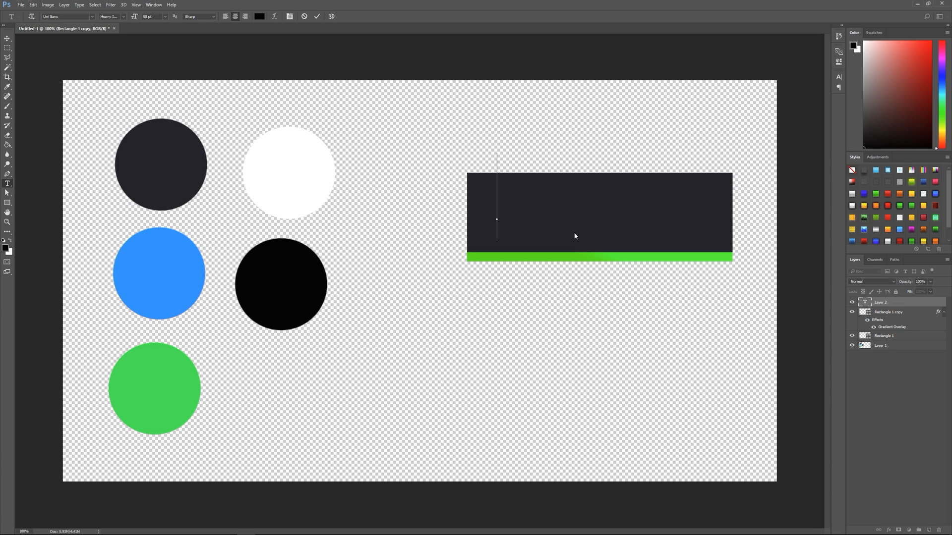
{"action": "type", "text": "VEXINATOR"}
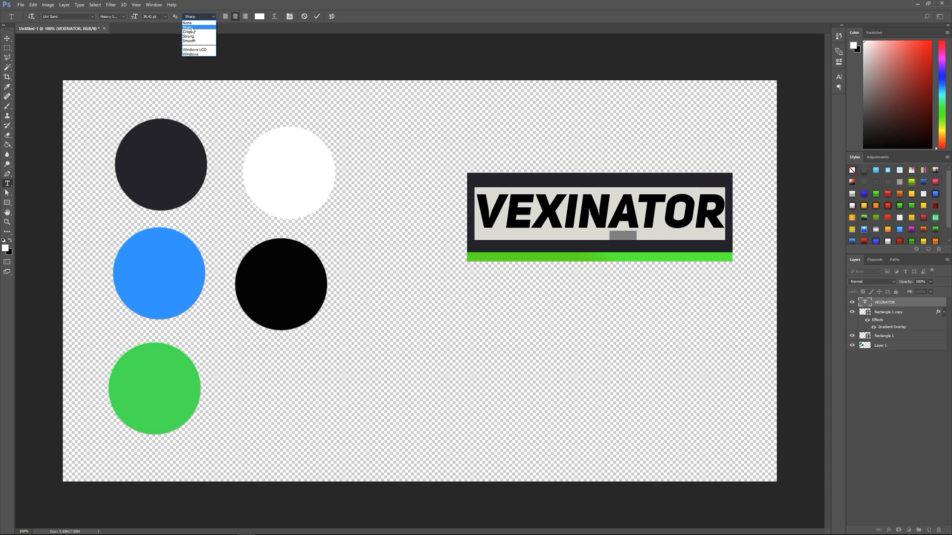
{"action": "left_click", "coordinate": [189, 26]}
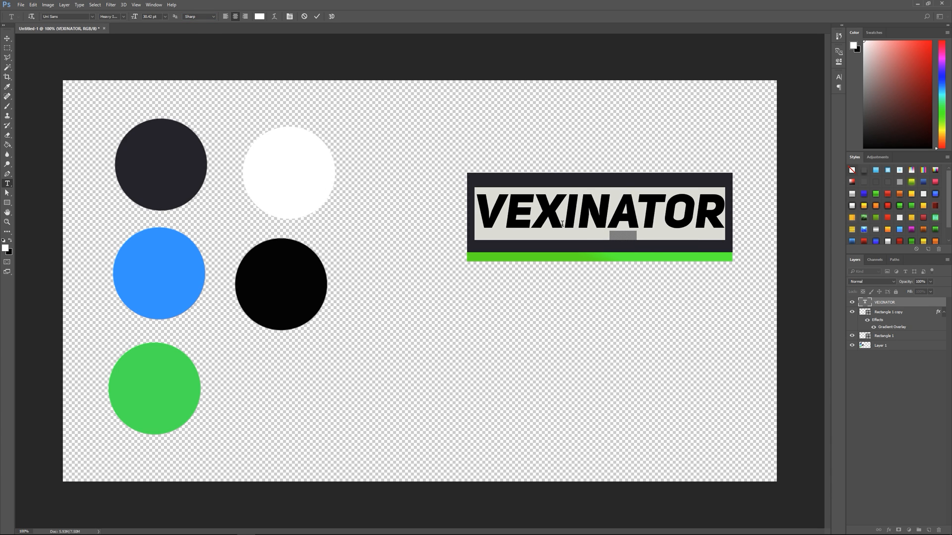
{"action": "left_click", "coordinate": [78, 18]}
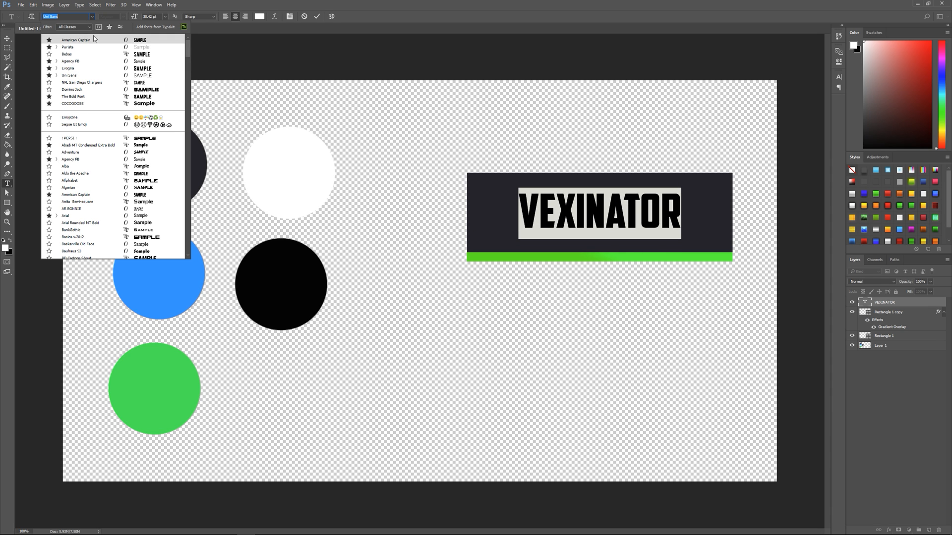
Try American Captain and a bold Purista weight on the title.
{"action": "left_click", "coordinate": [76, 39]}
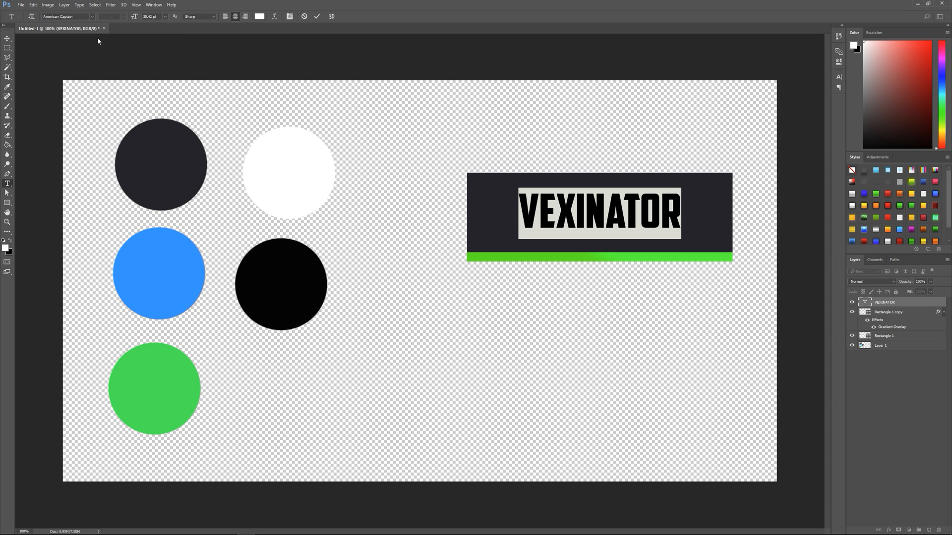
{"action": "left_click", "coordinate": [75, 16]}
{"action": "type", "text": "Purista"}
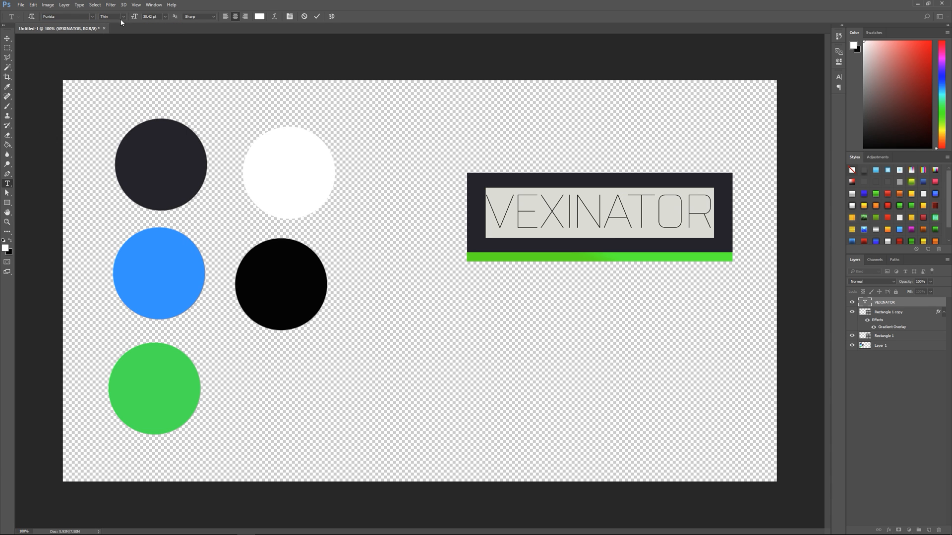
{"action": "left_click", "coordinate": [122, 18]}
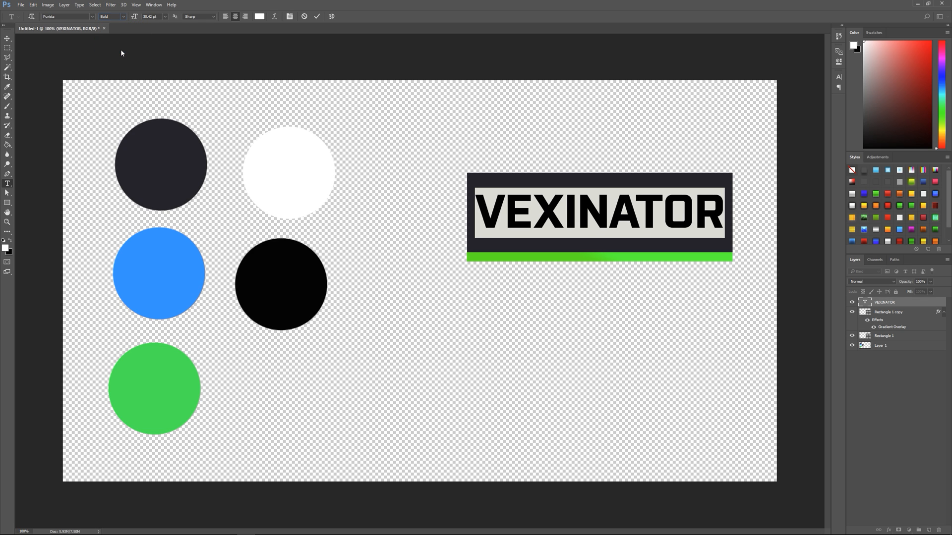
{"action": "left_click", "coordinate": [74, 18]}
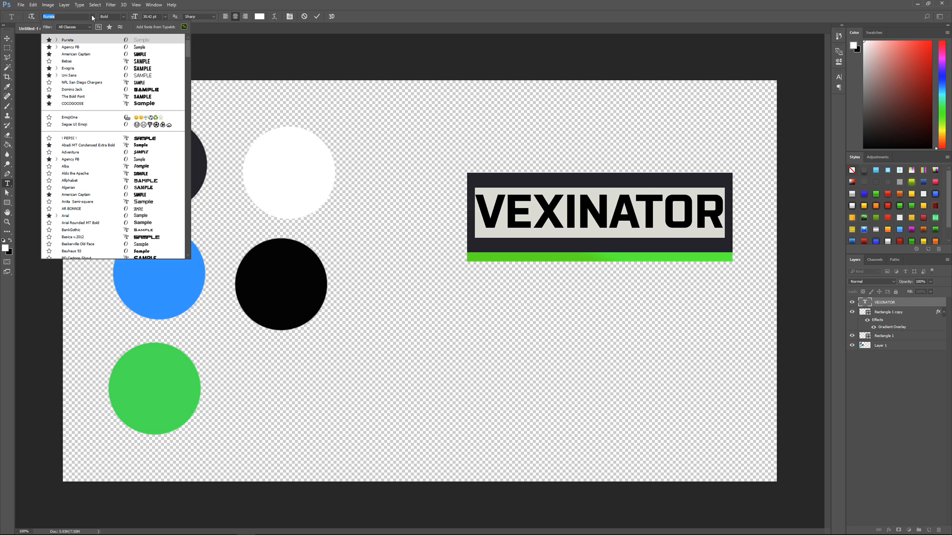
Return the title to Uni Sans in its heavy italic weight.
{"action": "left_click", "coordinate": [73, 76]}
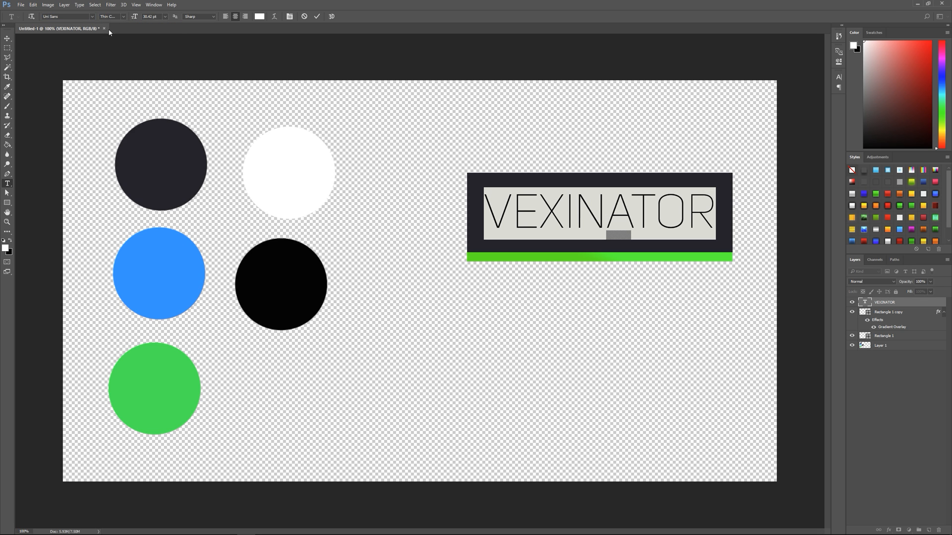
{"action": "left_click", "coordinate": [101, 18]}
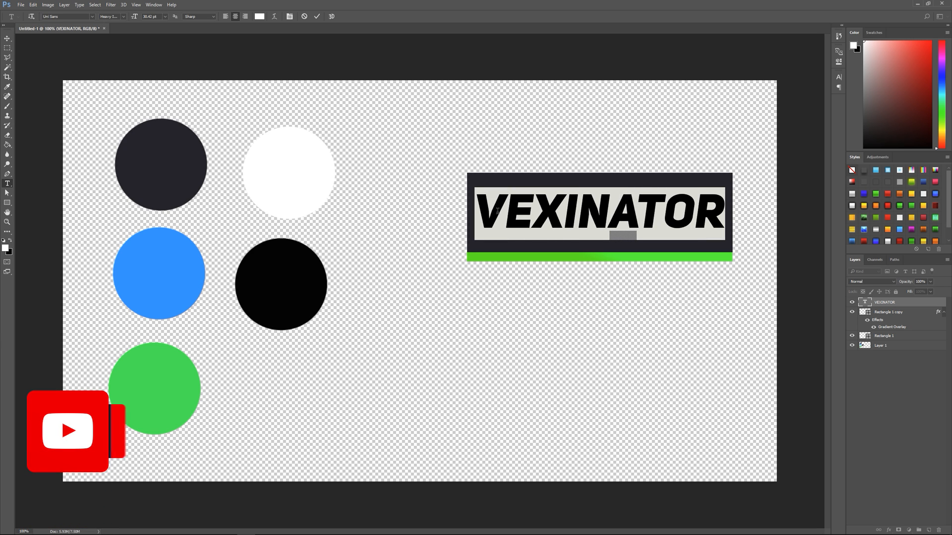
{"action": "left_click", "coordinate": [71, 18]}
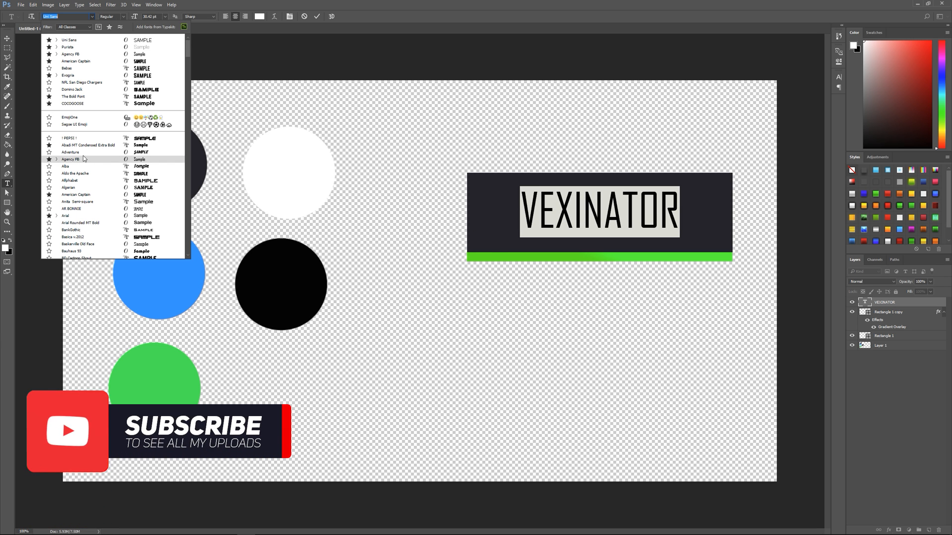
{"action": "left_click", "coordinate": [69, 152]}
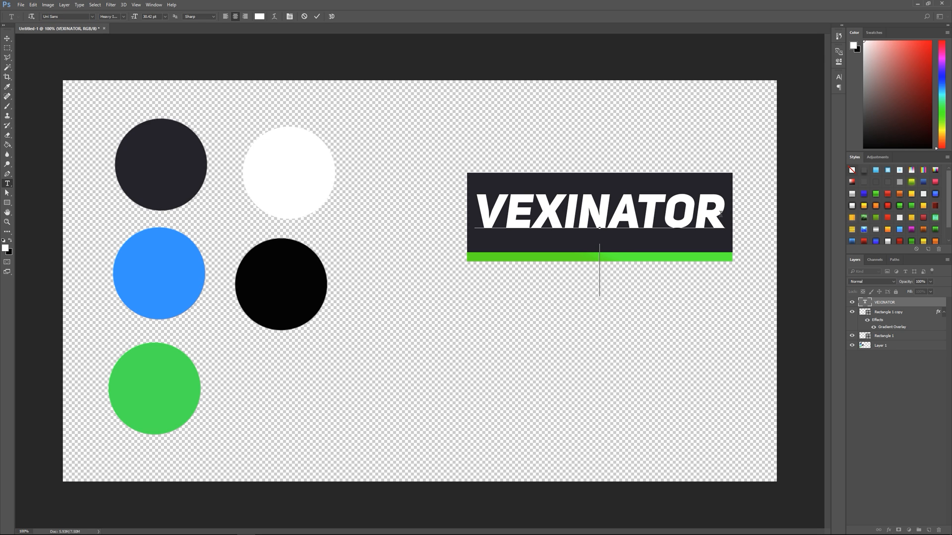
Add a thin GAMING line, then scale the two-line title down and move it left.
{"action": "type", "text": "GAMING"}
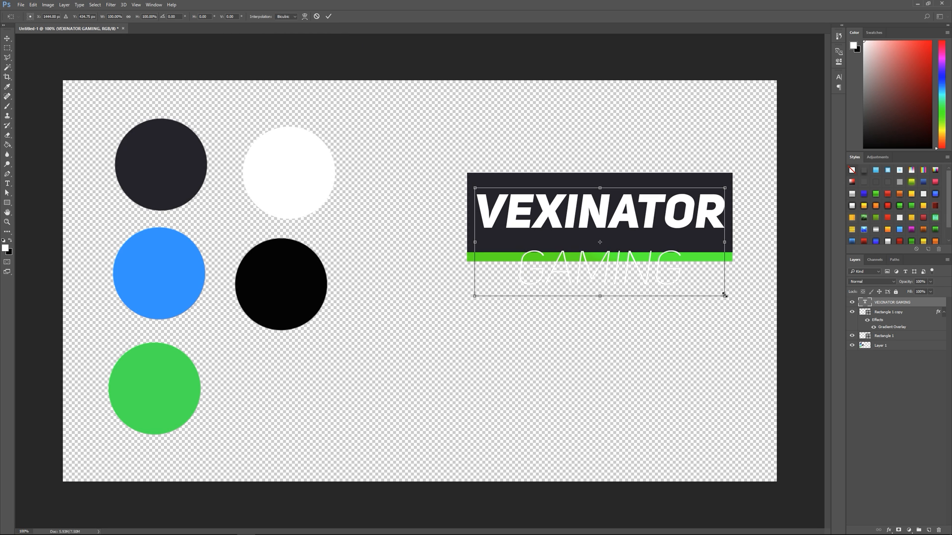
{"action": "left_click_drag", "start_coordinate": [724, 297], "coordinate": [695, 257]}
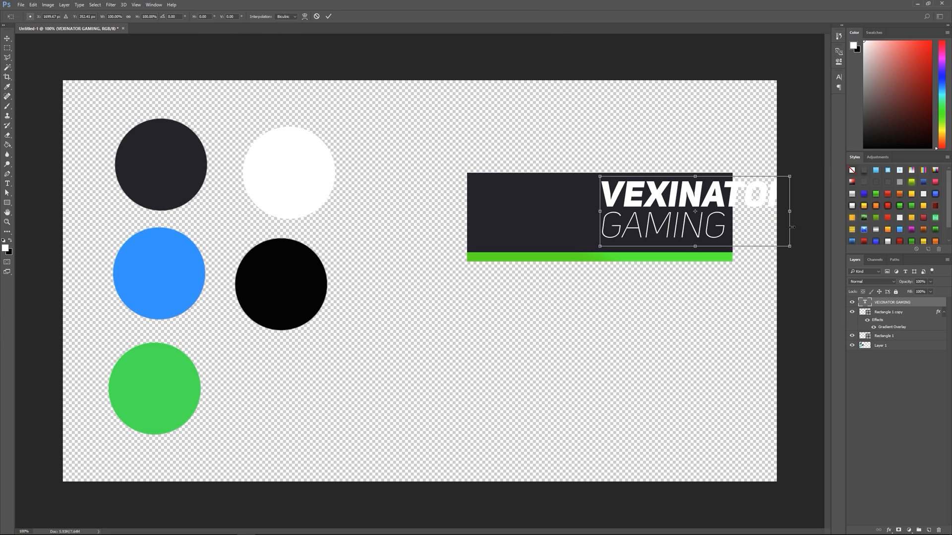
{"action": "left_click_drag", "start_coordinate": [685, 210], "coordinate": [571, 210]}
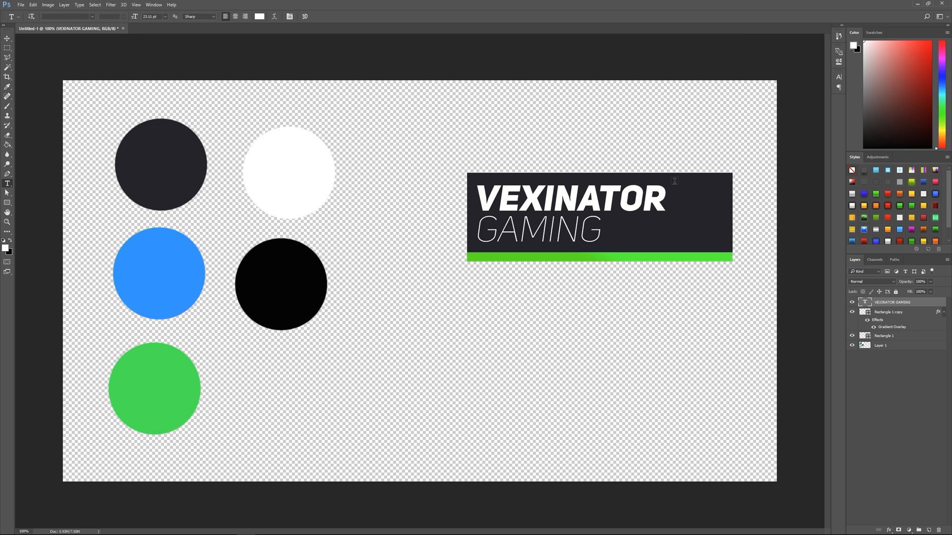
{"action": "mouse_move", "coordinate": [570, 286]}
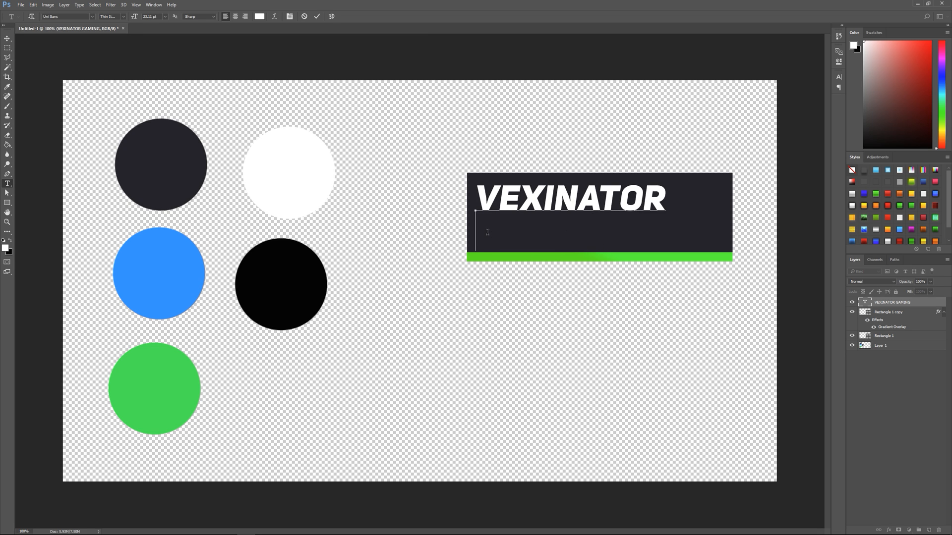
Replace the GAMING line with SUBSCRIBE!
{"action": "type", "text": "SUBSCRIBE"}
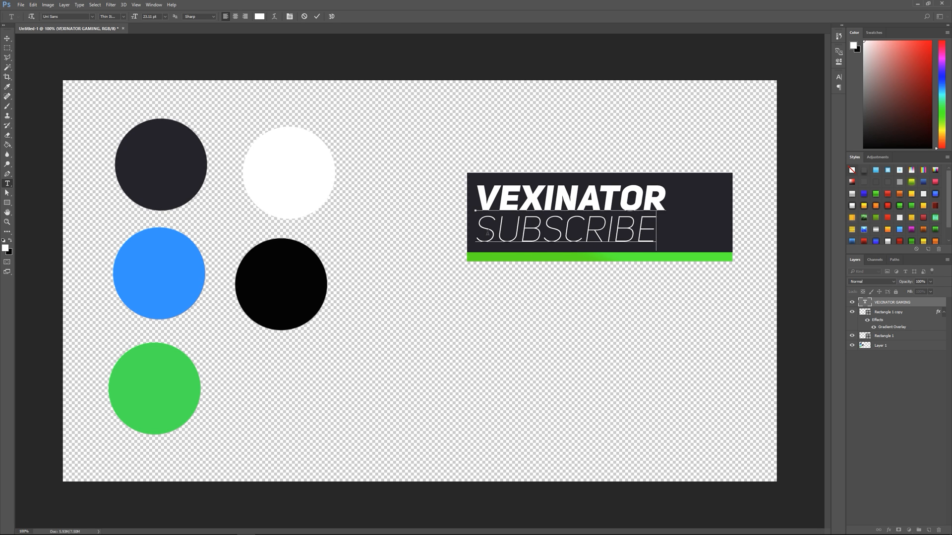
{"action": "type", "text": "!"}
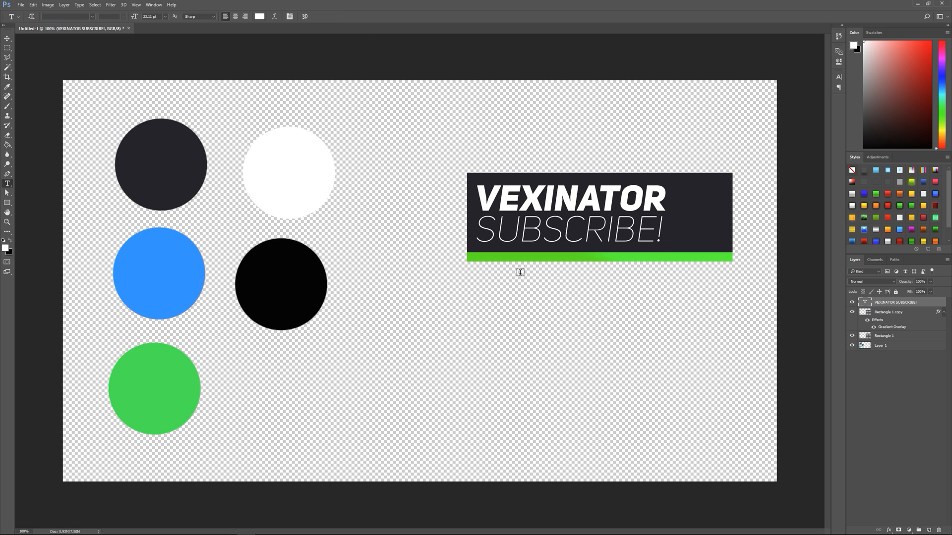
{"action": "mouse_move", "coordinate": [720, 256]}
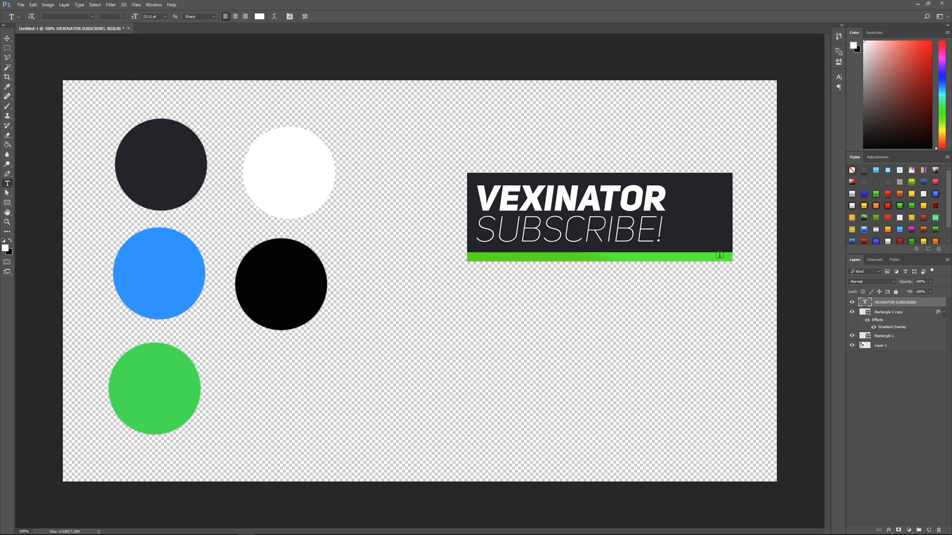
{"action": "mouse_move", "coordinate": [601, 327]}
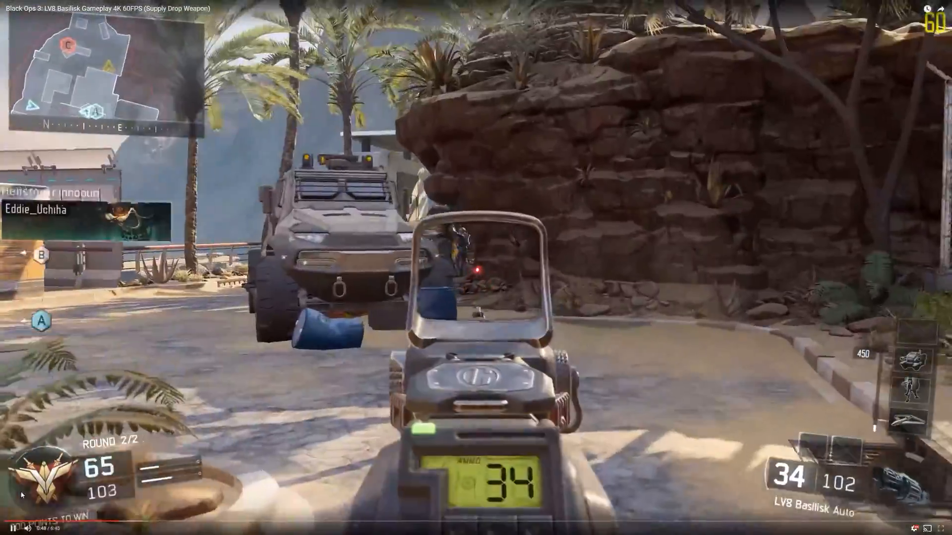
Resume playback of the Black Ops 3 Basilisk gameplay video on YouTube.
{"action": "left_click", "coordinate": [475, 287]}
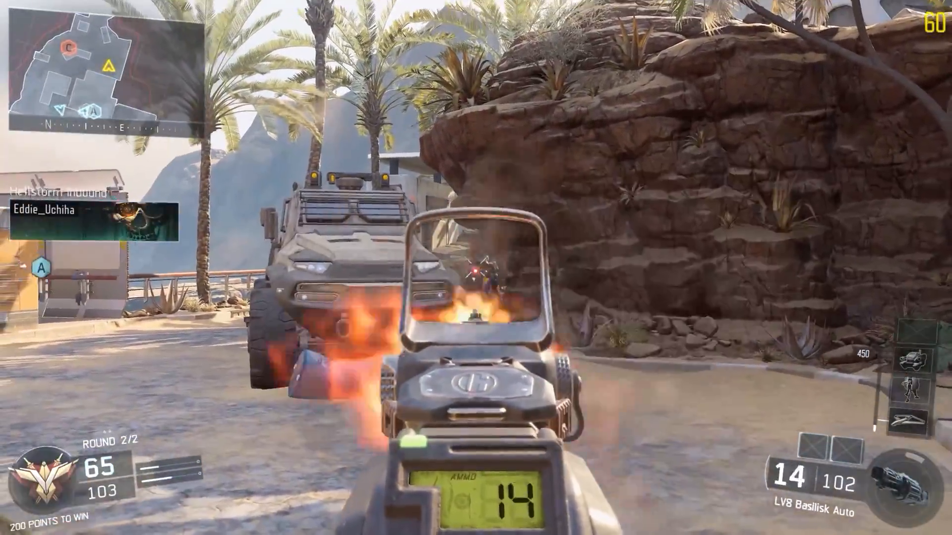